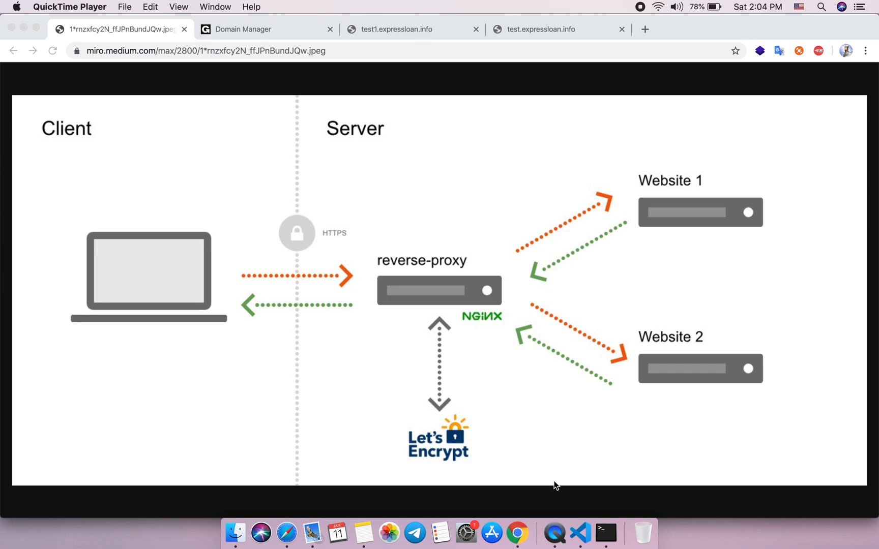
pyautogui.moveTo(289, 363)
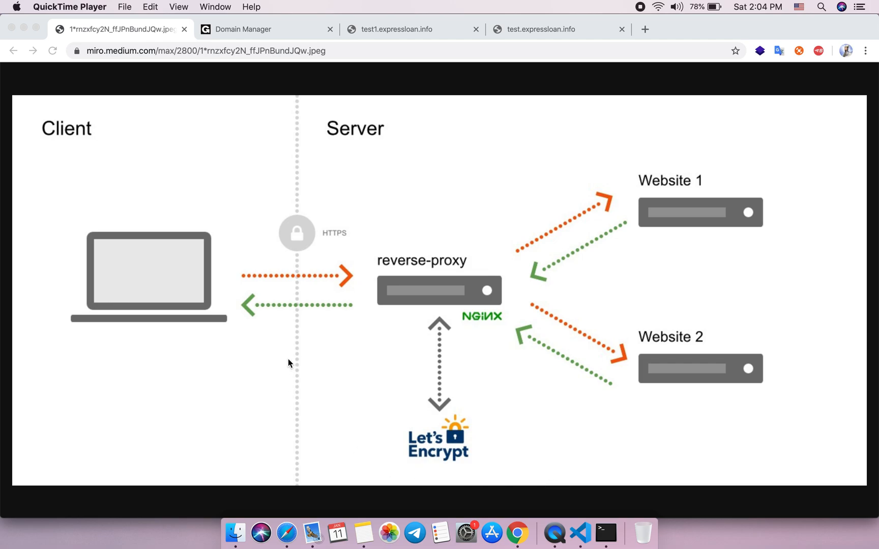
pyautogui.moveTo(320, 332)
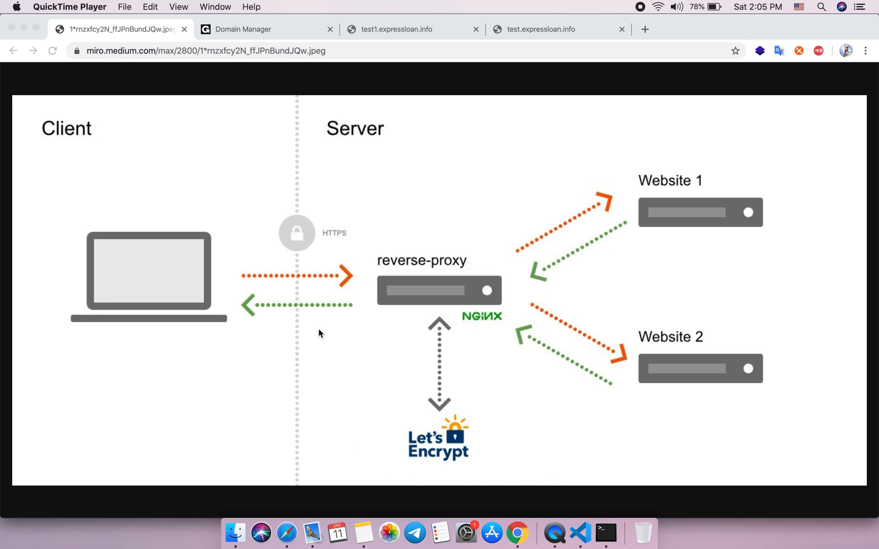
pyautogui.moveTo(395, 282)
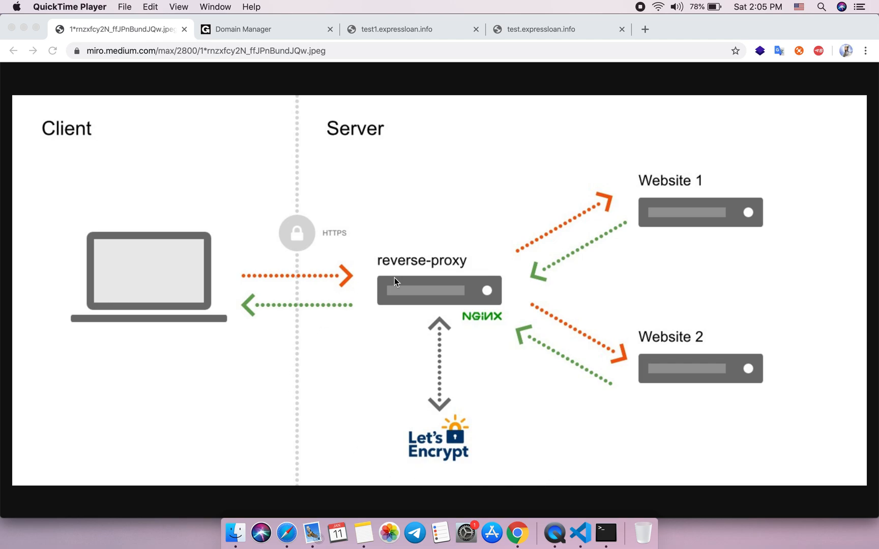
pyautogui.moveTo(314, 221)
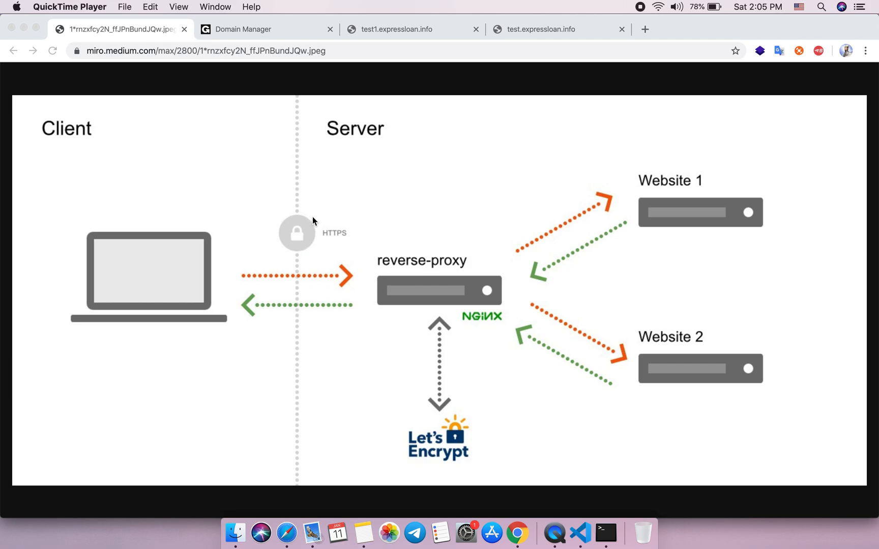
pyautogui.moveTo(318, 216)
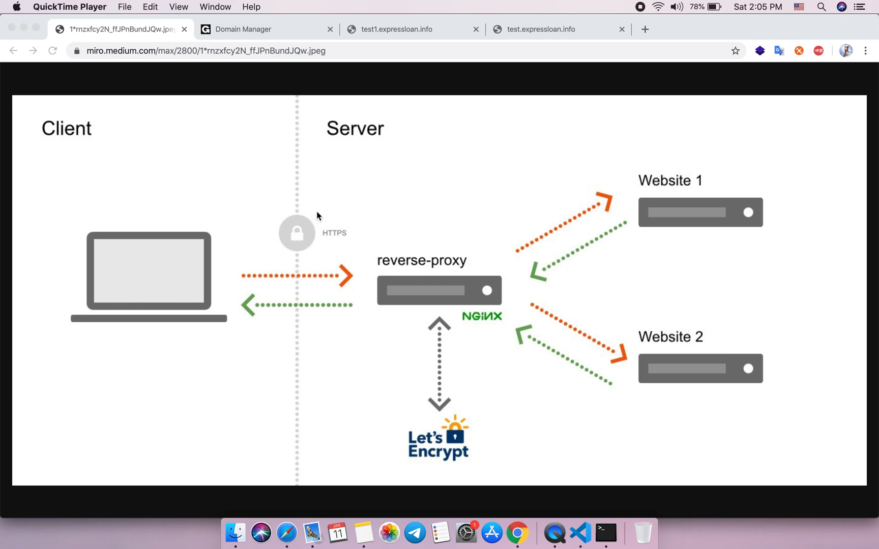
pyautogui.moveTo(171, 187)
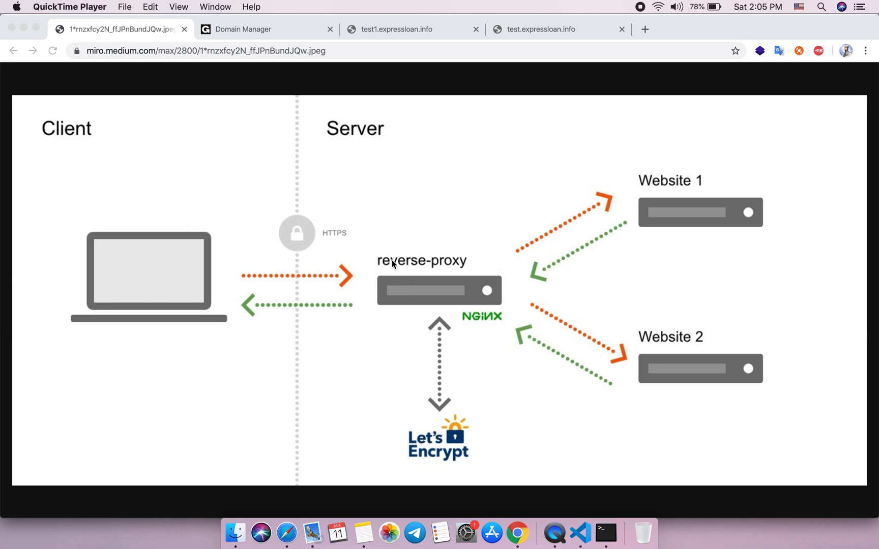
pyautogui.moveTo(147, 221)
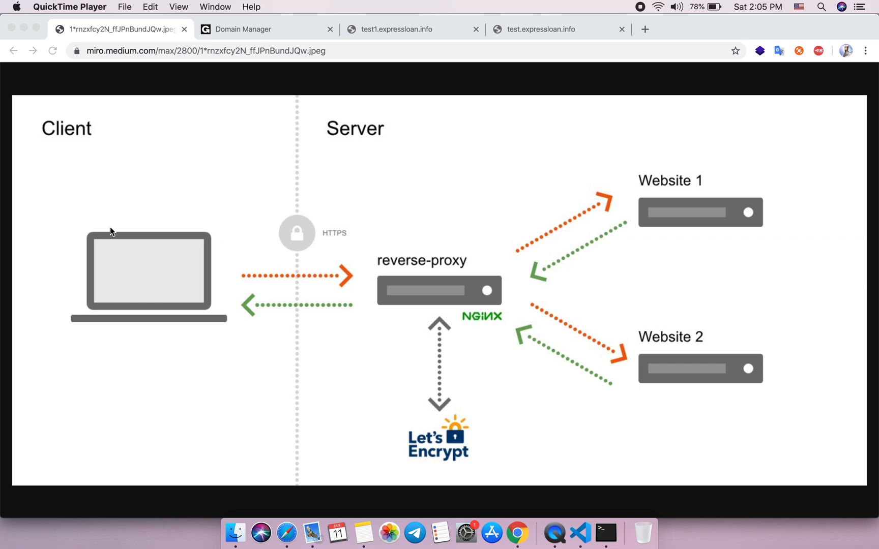
pyautogui.moveTo(135, 228)
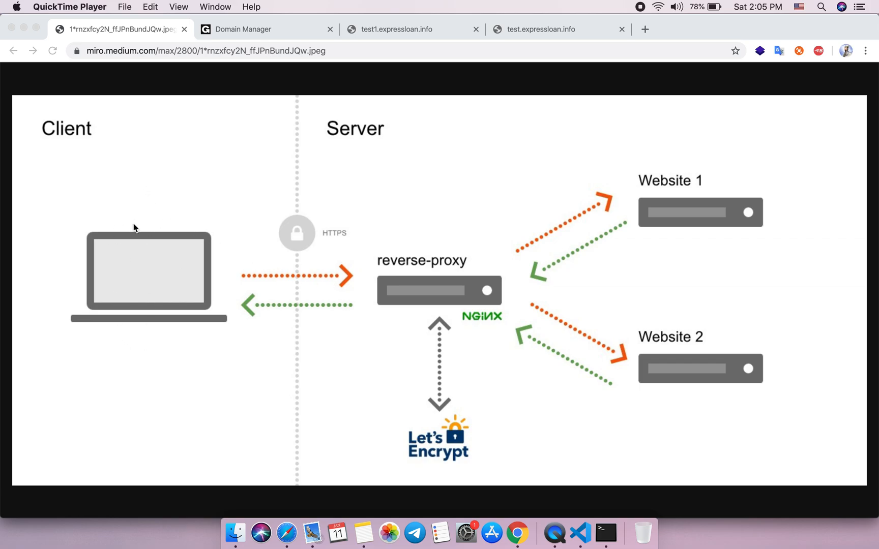
pyautogui.moveTo(146, 254)
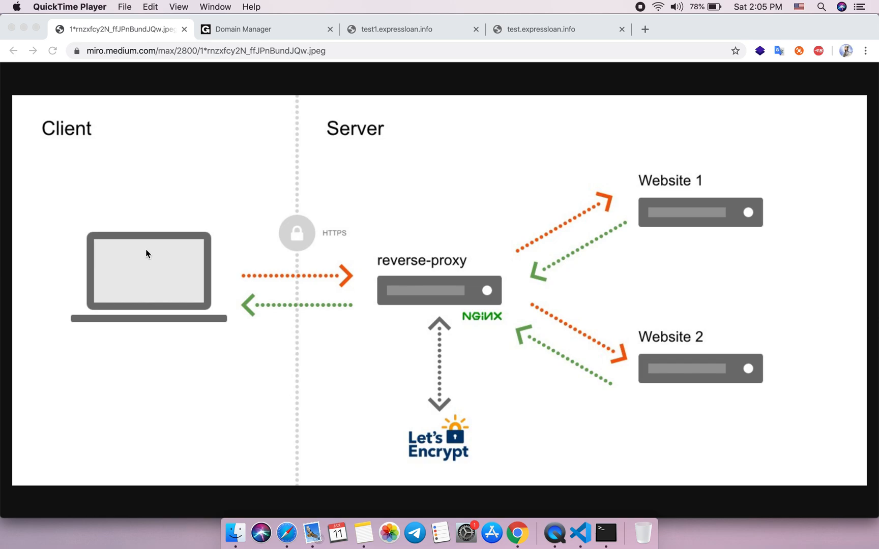
pyautogui.moveTo(446, 290)
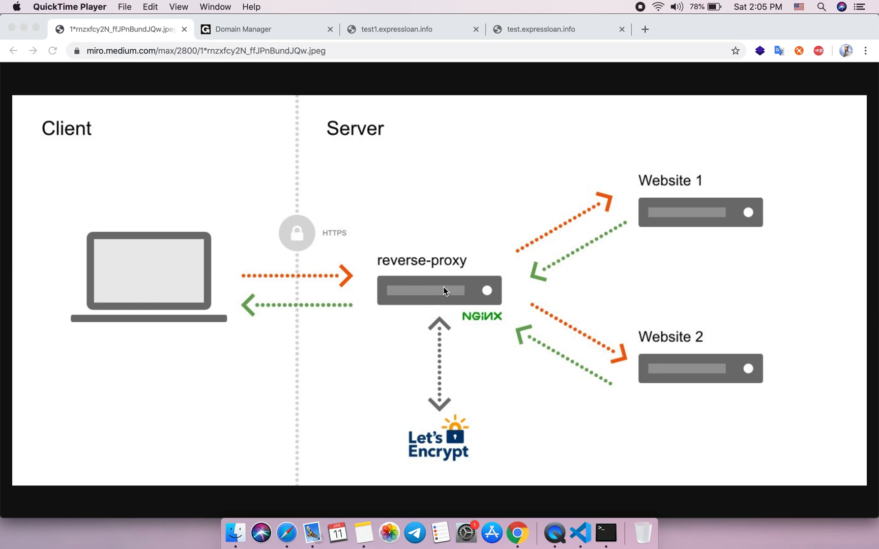
pyautogui.moveTo(694, 163)
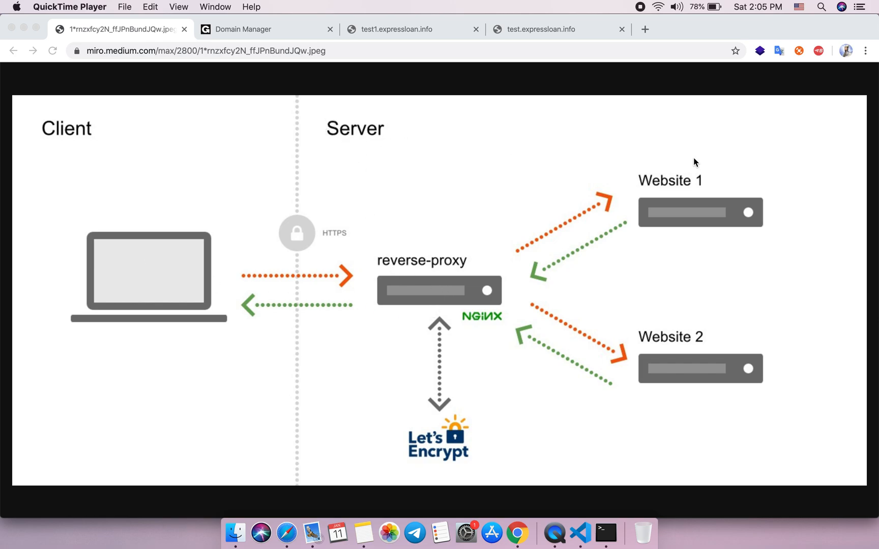
pyautogui.moveTo(795, 189)
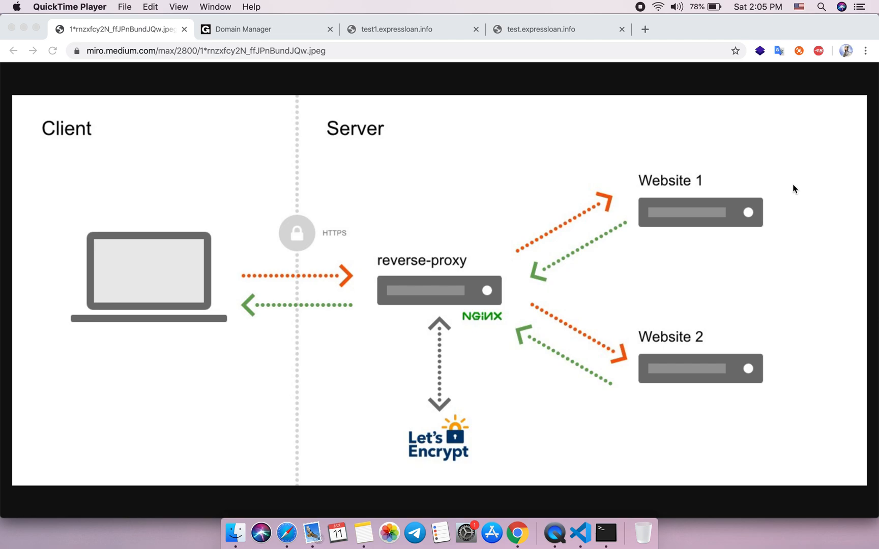
pyautogui.moveTo(508, 301)
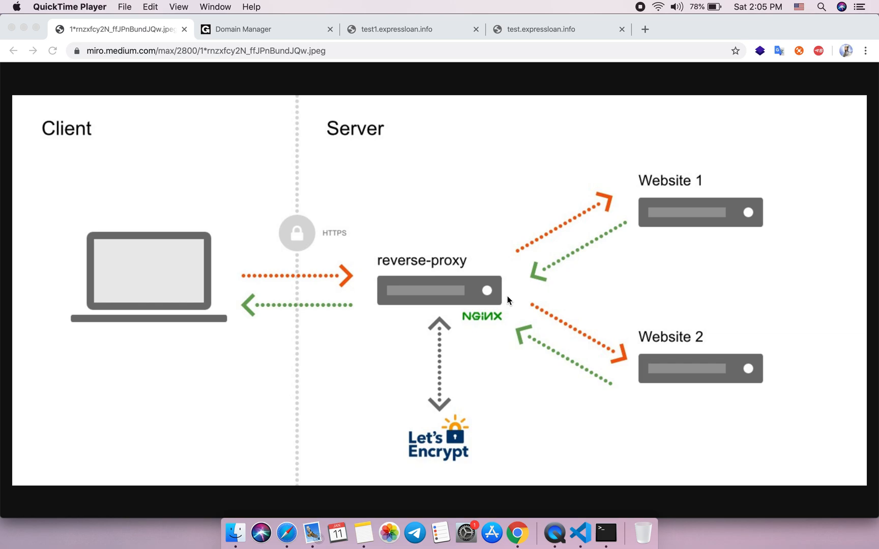
pyautogui.moveTo(371, 241)
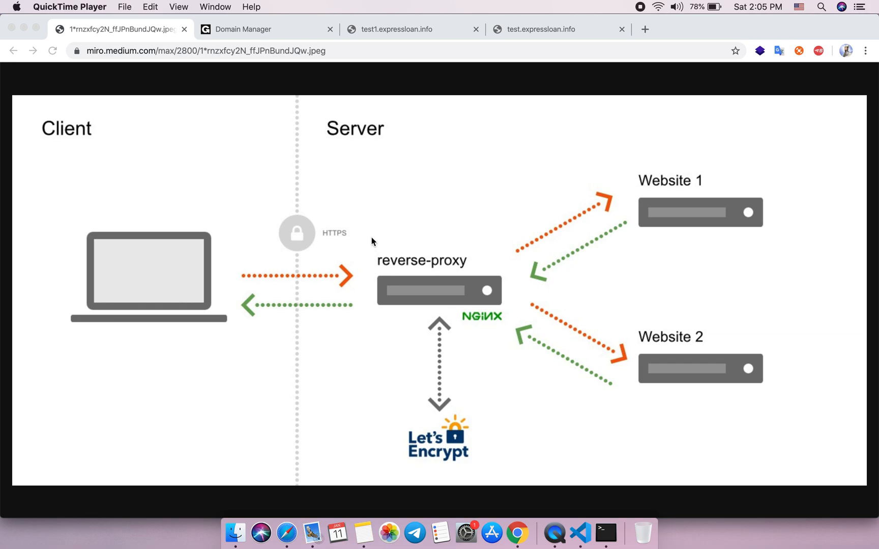
pyautogui.moveTo(415, 206)
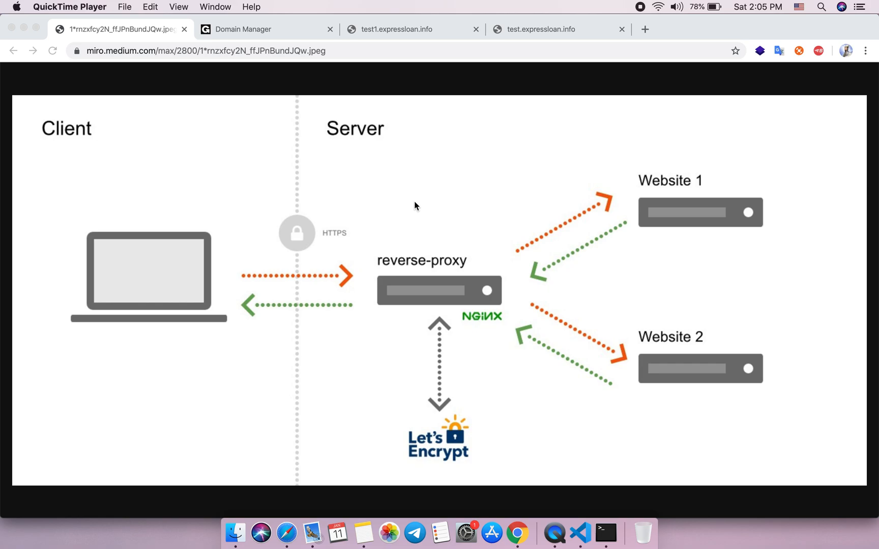
pyautogui.moveTo(379, 159)
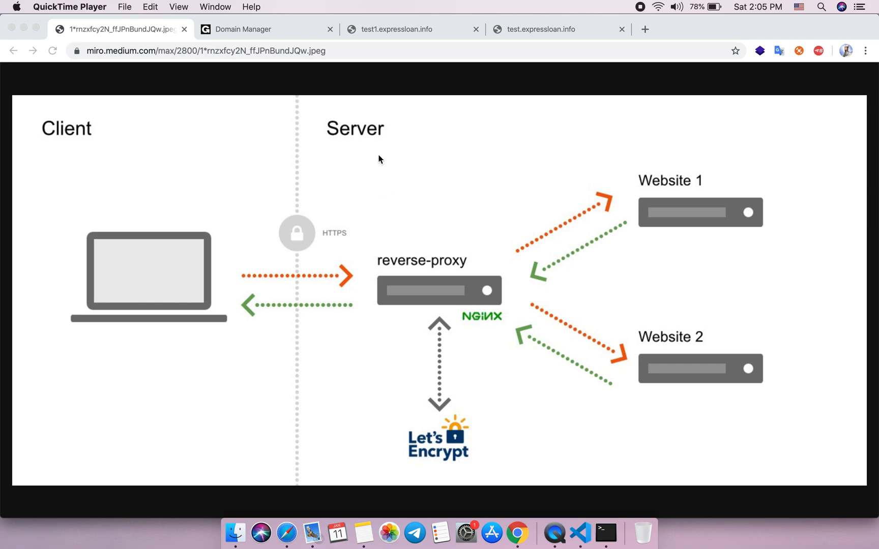
pyautogui.moveTo(396, 92)
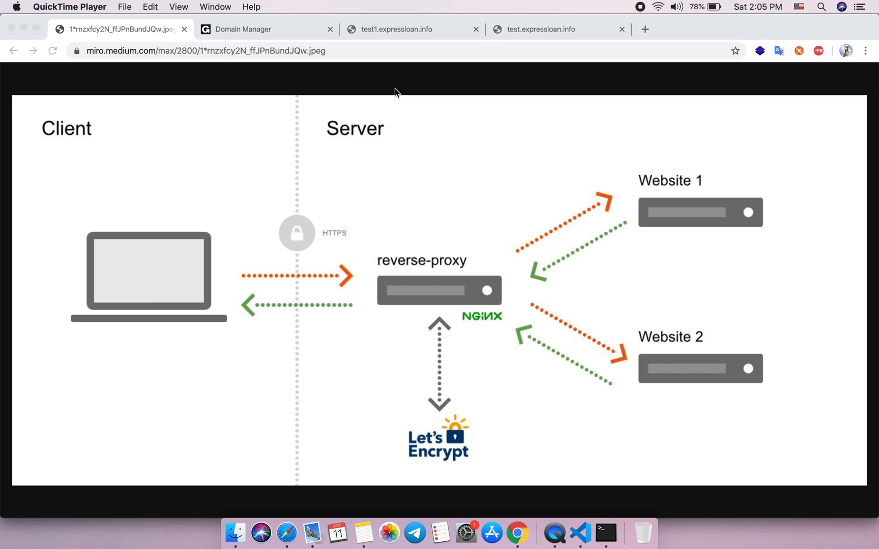
# Step: Show test1.expressloan.info and test.expressloan.info both refusing to connect in Chrome
pyautogui.click(397, 30)
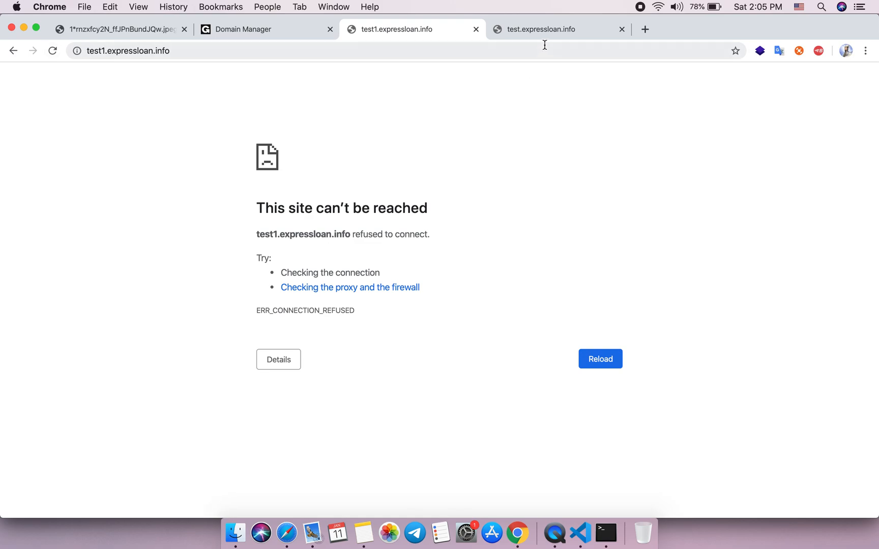
pyautogui.click(543, 29)
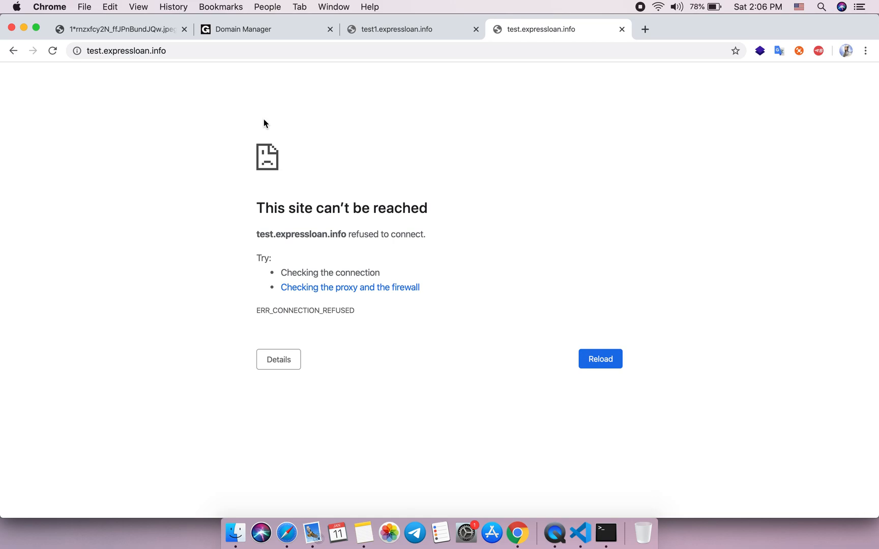
pyautogui.moveTo(290, 99)
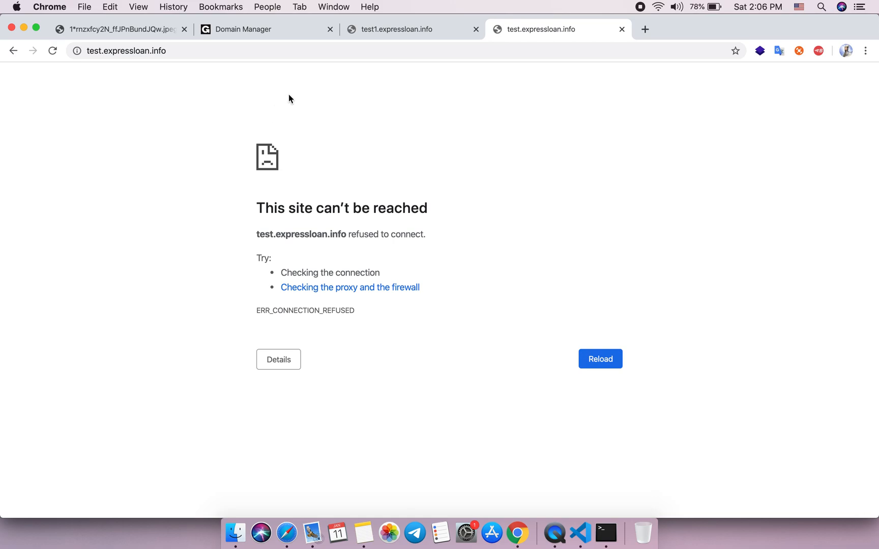
pyautogui.moveTo(295, 101)
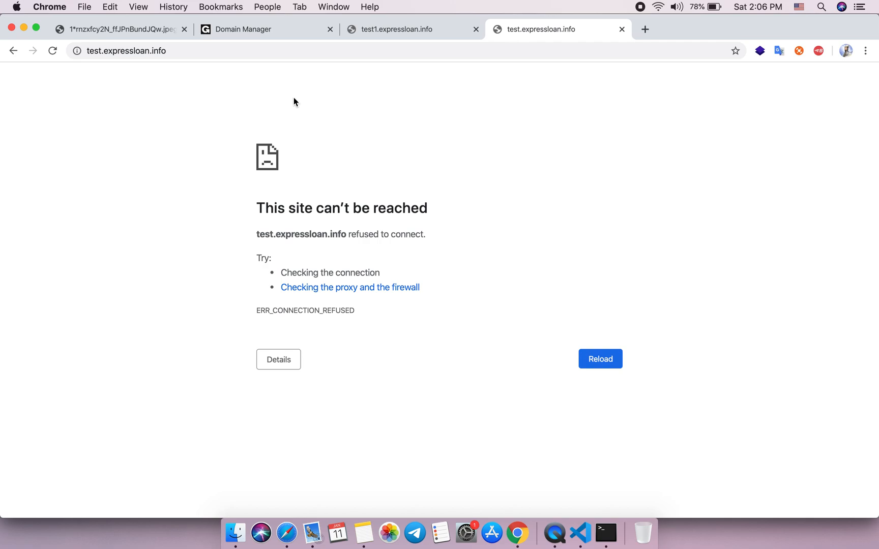
pyautogui.moveTo(598, 510)
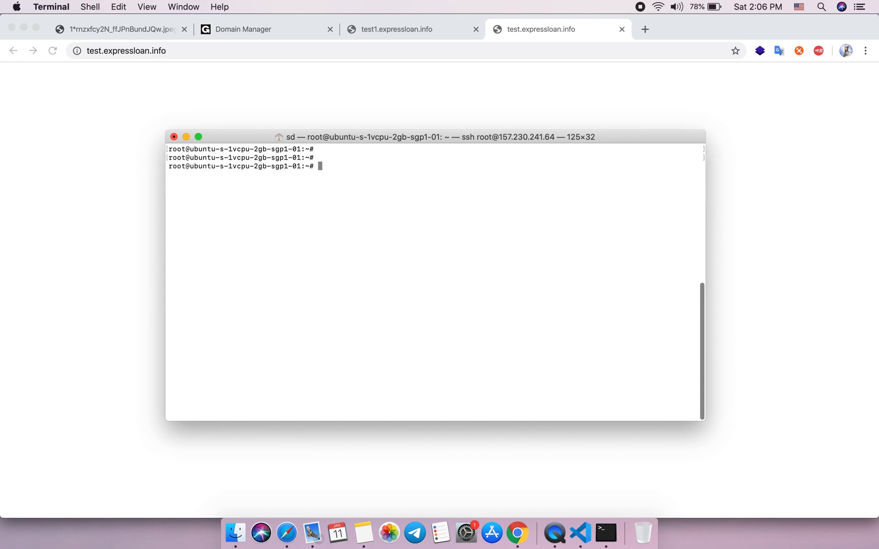
# Step: Run docker ps -a on the server, listing no containers
pyautogui.write('docker ps -a')
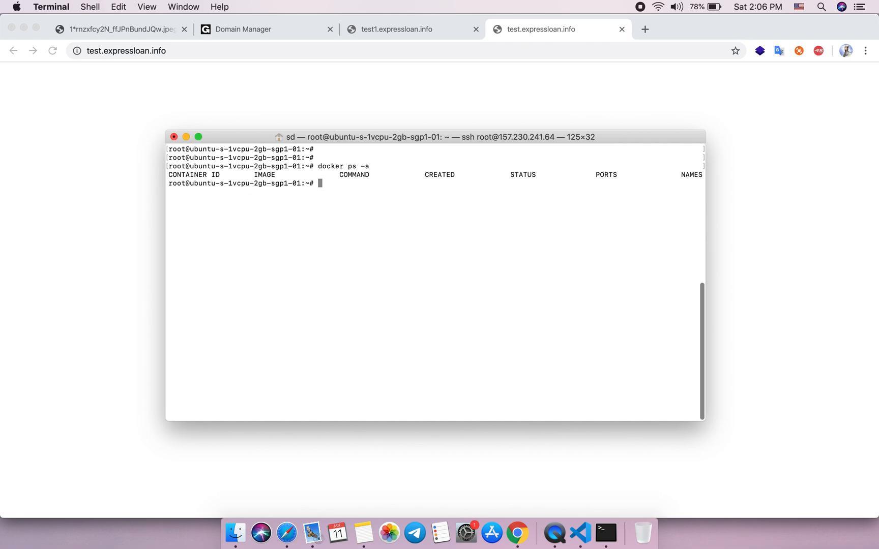
pyautogui.moveTo(319, 167)
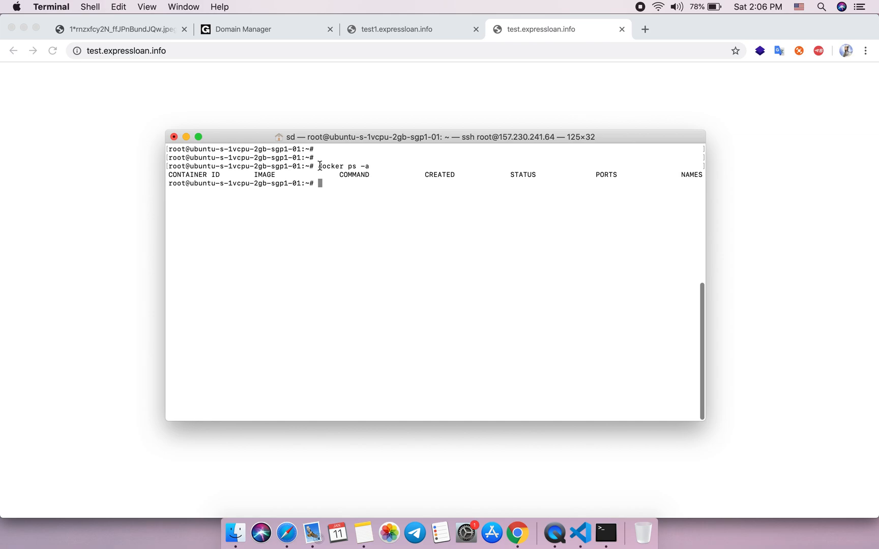
pyautogui.moveTo(374, 168)
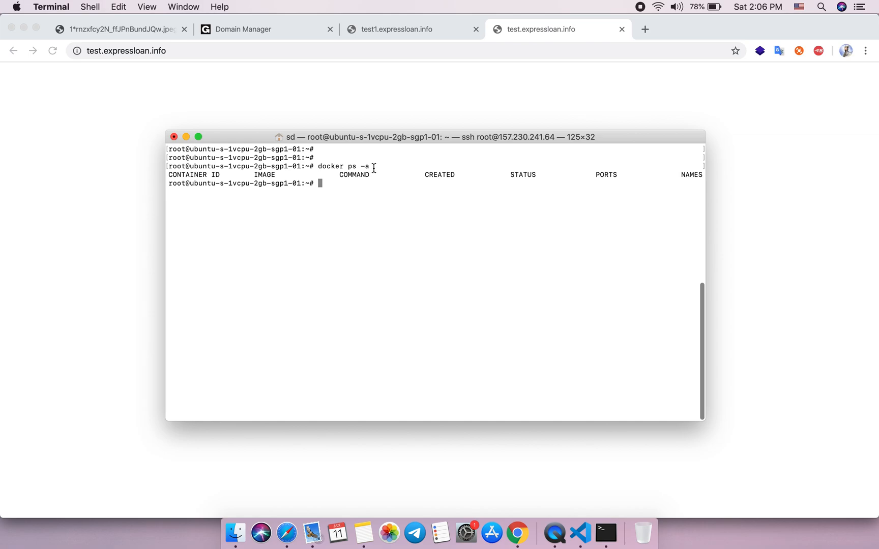
pyautogui.moveTo(350, 265)
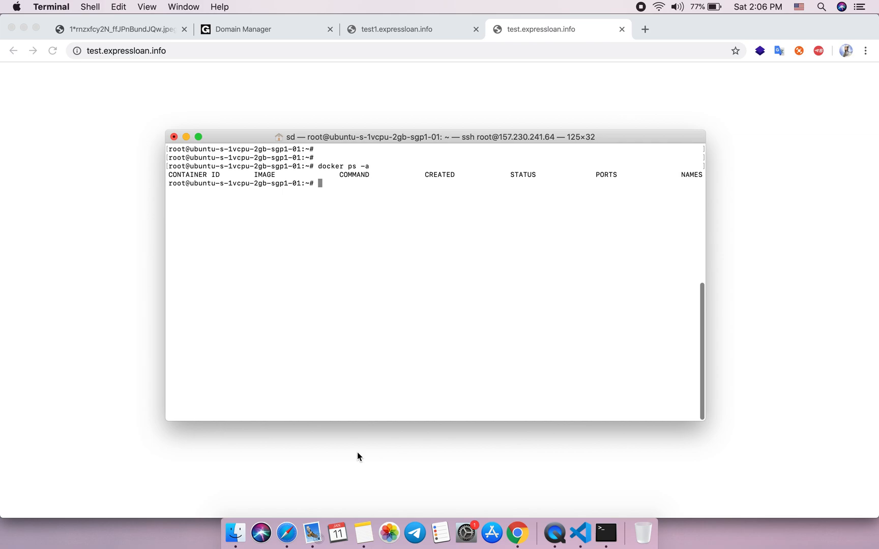
# Step: Run docker network create nginx-proxy, returning the new network's ID
pyautogui.write('docker')
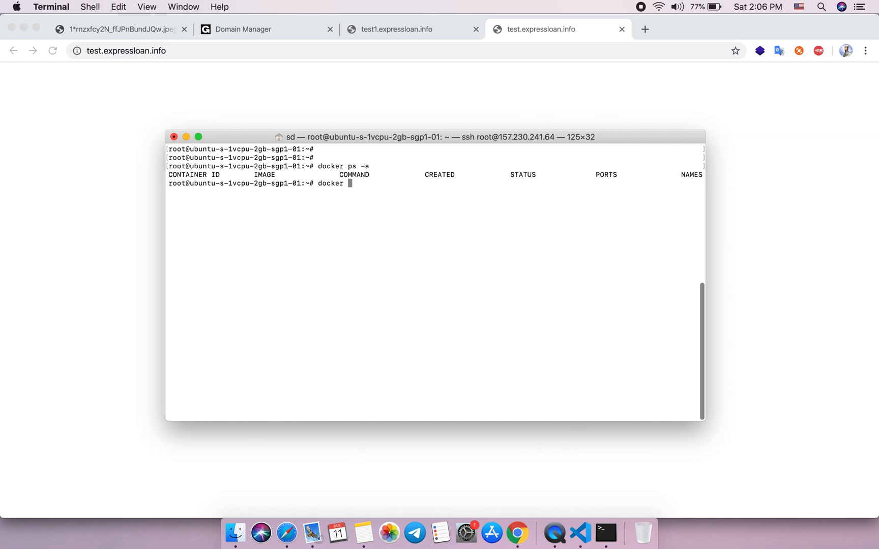
pyautogui.write('network create')
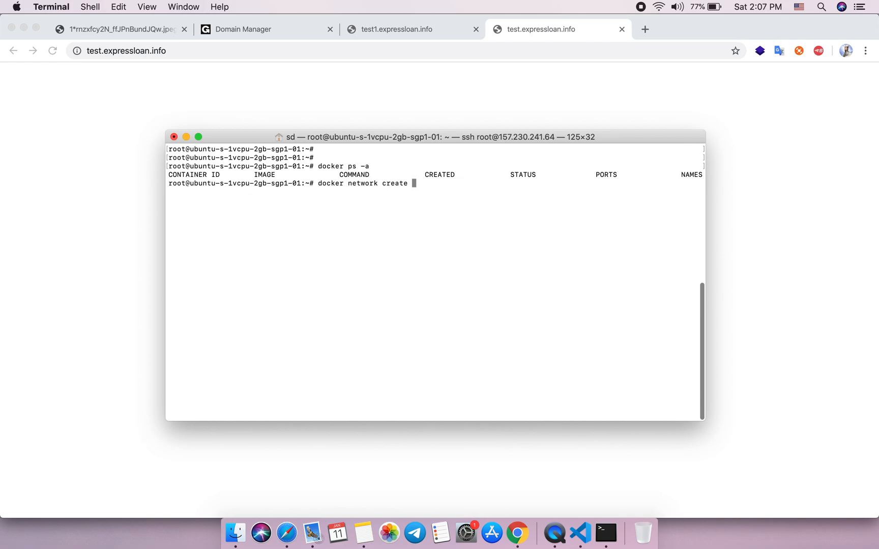
pyautogui.write('ngin')
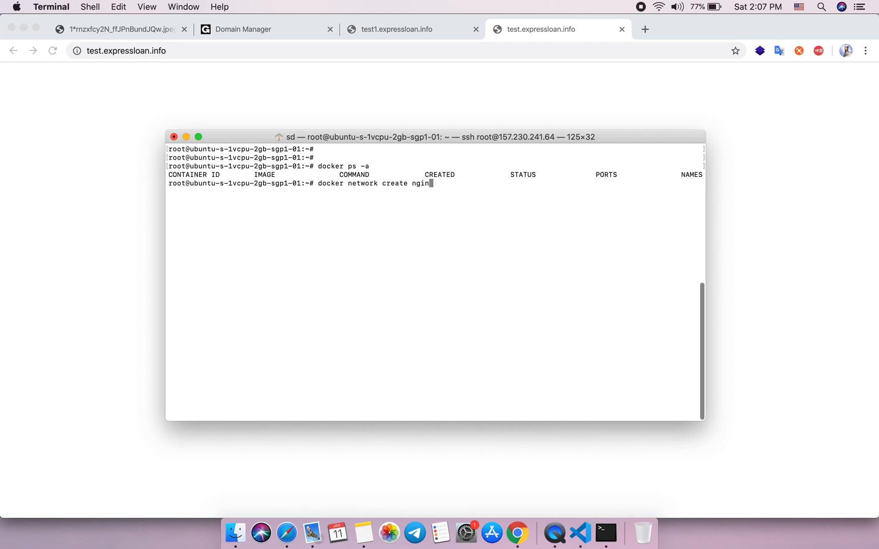
pyautogui.write('x-')
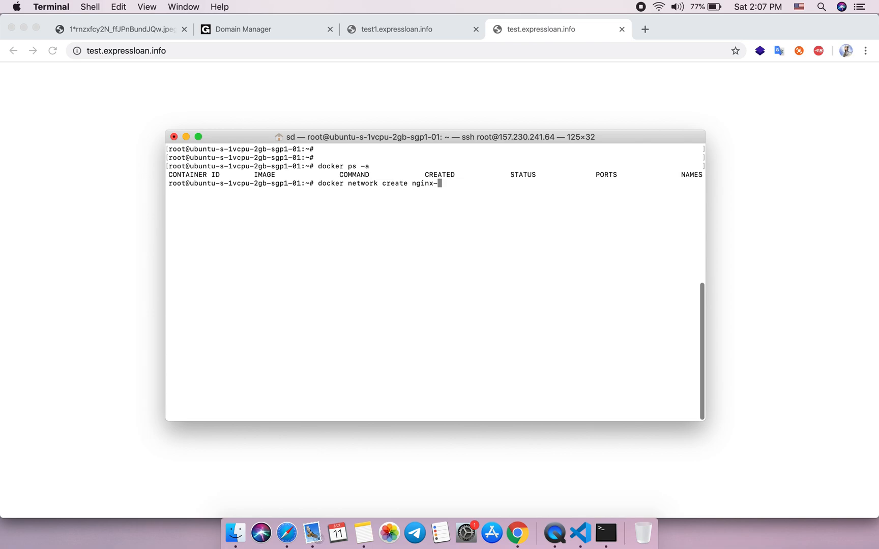
pyautogui.write('proxy')
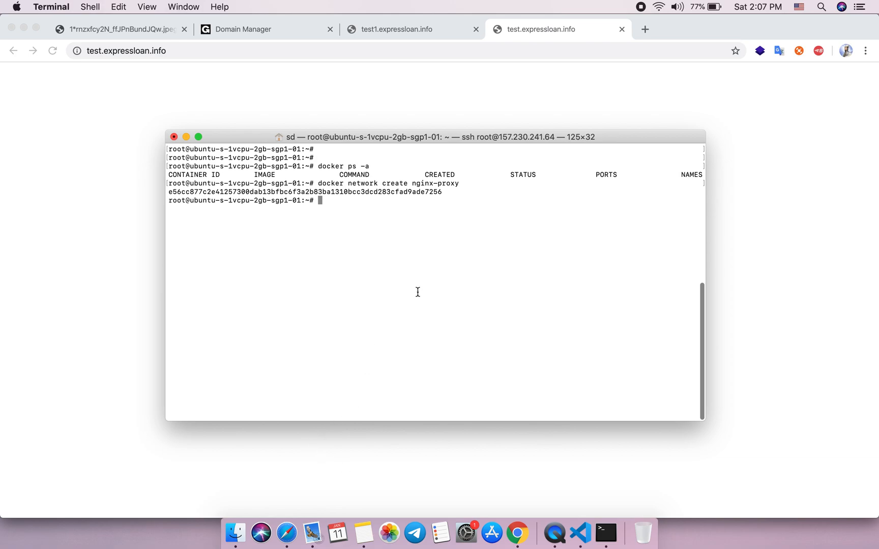
pyautogui.moveTo(409, 229)
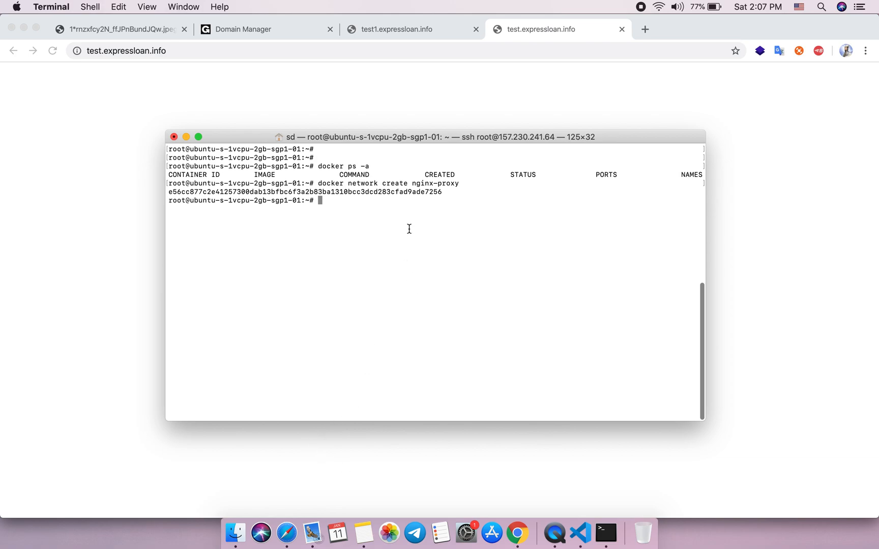
pyautogui.moveTo(432, 194)
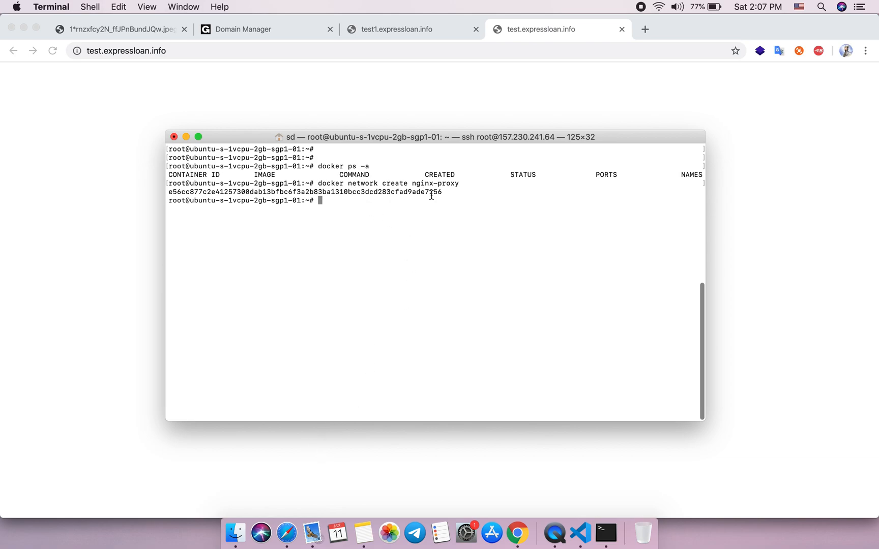
pyautogui.click(360, 511)
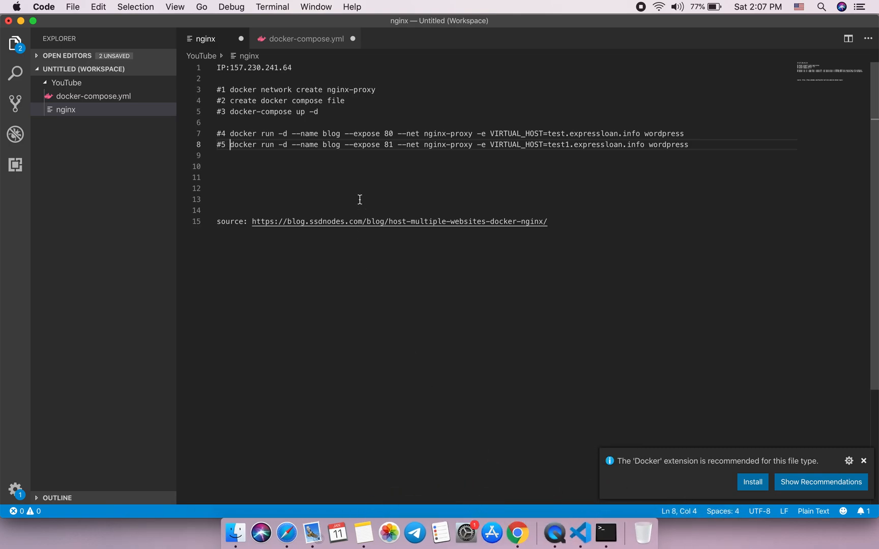
# Step: Copy the docker network create nginx-proxy command from the notes file
pyautogui.doubleClick(243, 90)
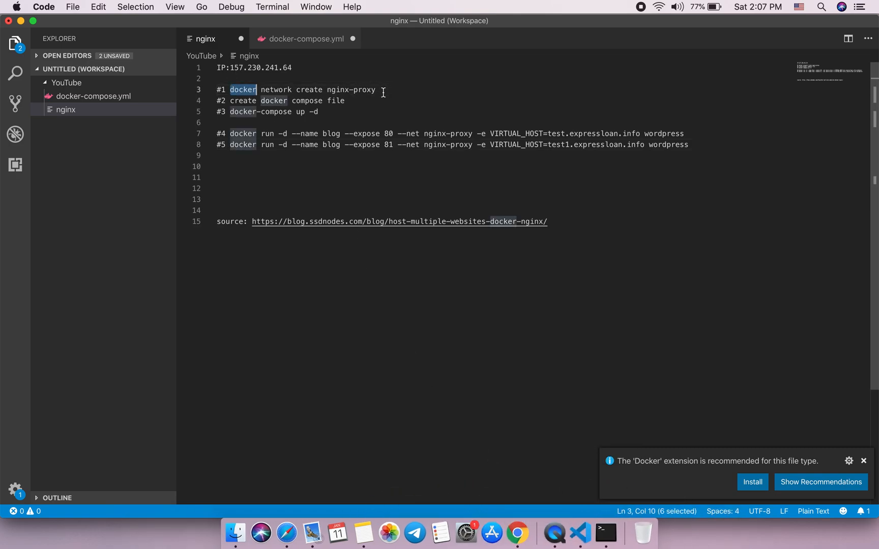
pyautogui.rightClick(290, 89)
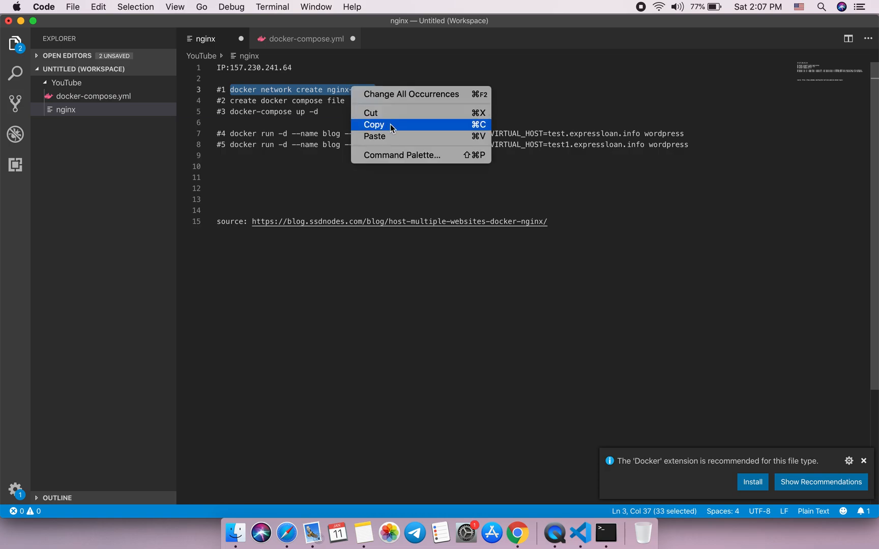
pyautogui.click(621, 499)
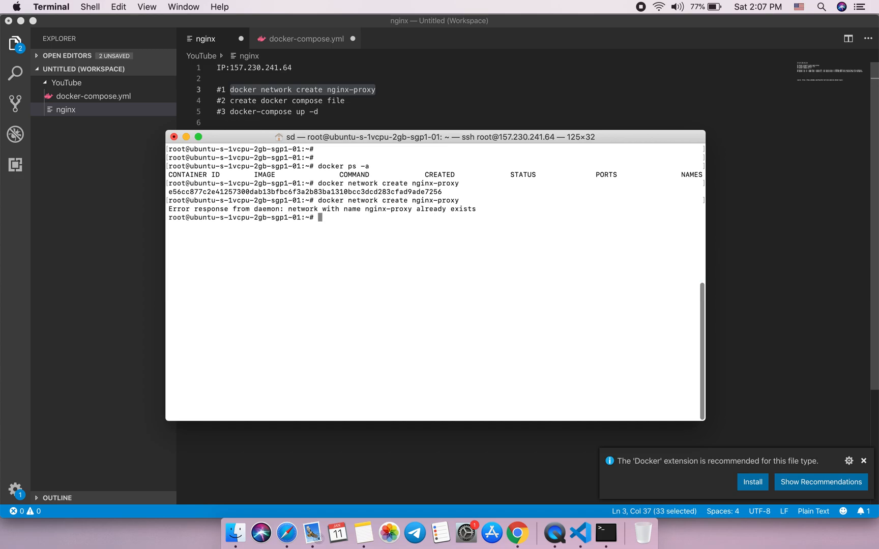
pyautogui.moveTo(364, 102)
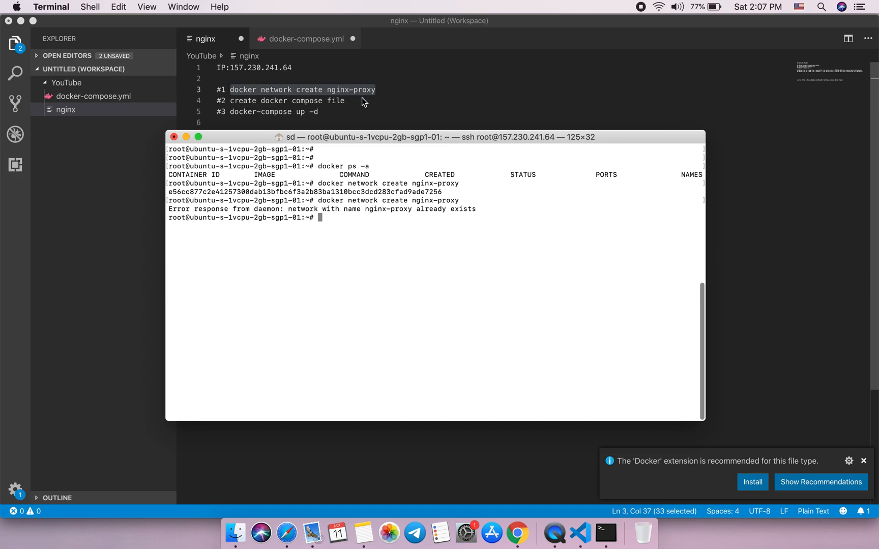
pyautogui.moveTo(344, 107)
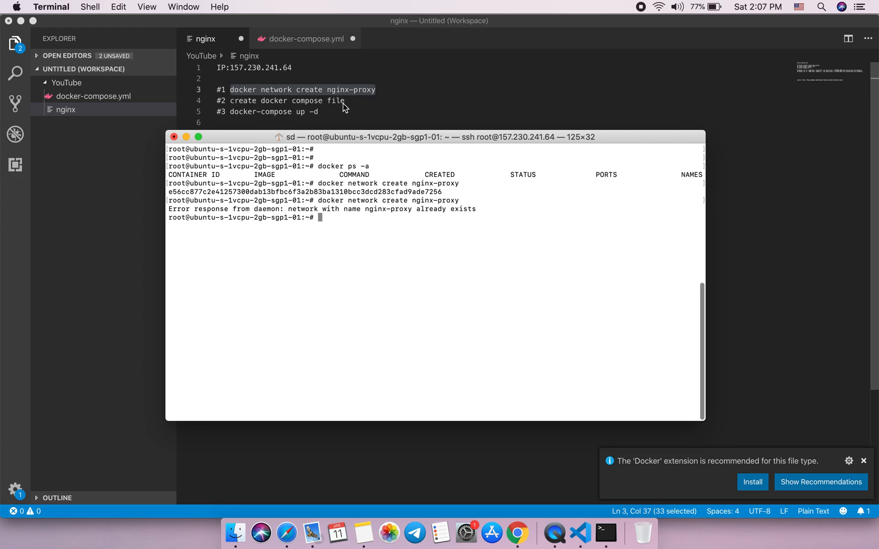
pyautogui.moveTo(540, 538)
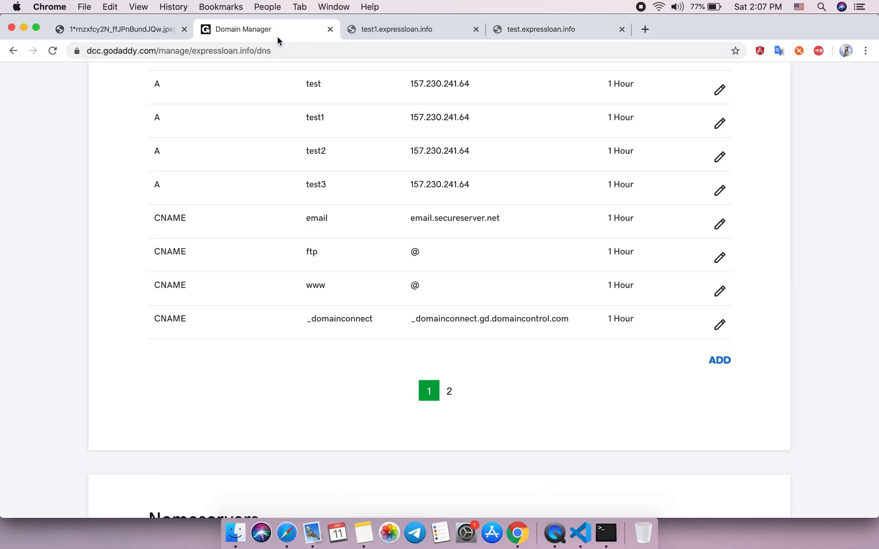
# Step: View the reverse-proxy diagram, then show docker-compose.yml with the jwilder/nginx-proxy service in VS Code
pyautogui.click(118, 30)
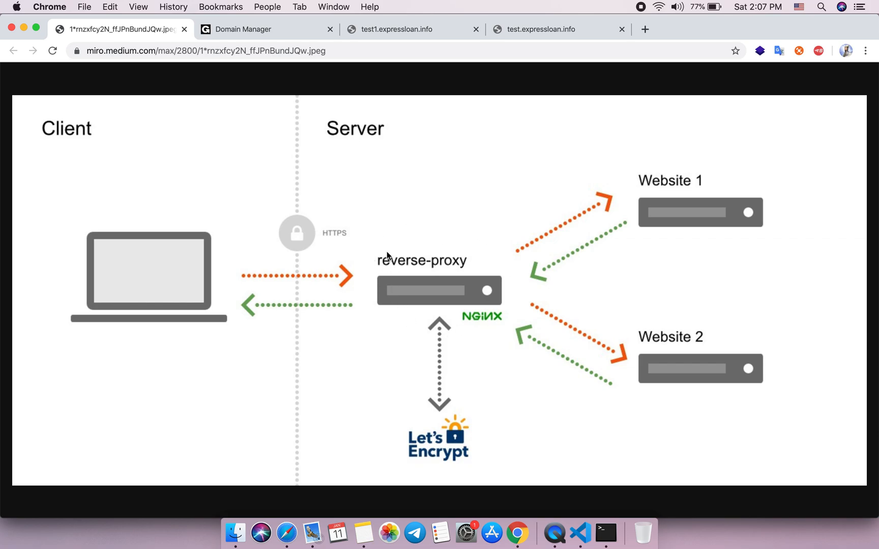
pyautogui.moveTo(605, 527)
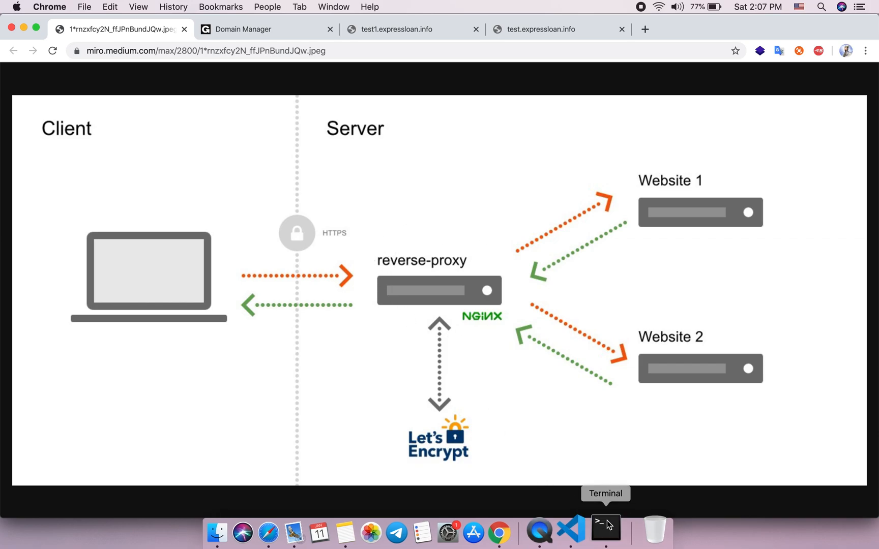
pyautogui.click(580, 532)
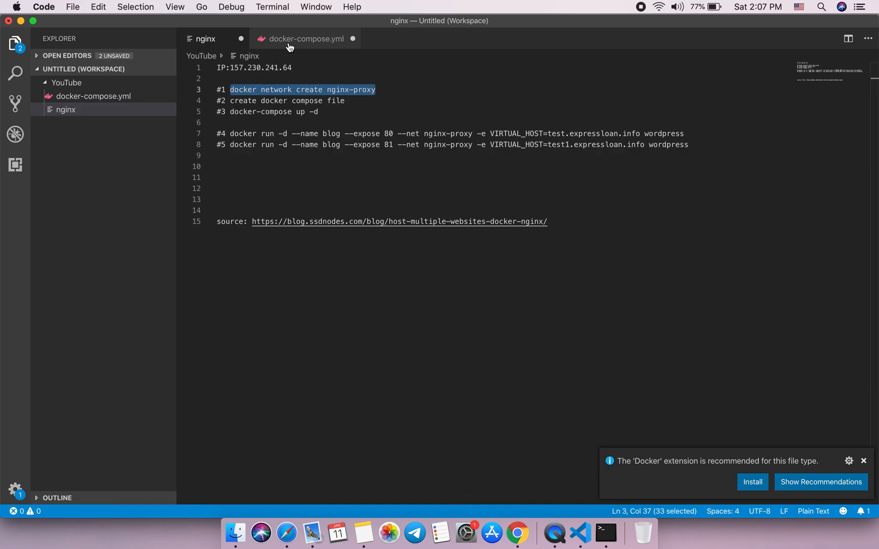
pyautogui.click(306, 39)
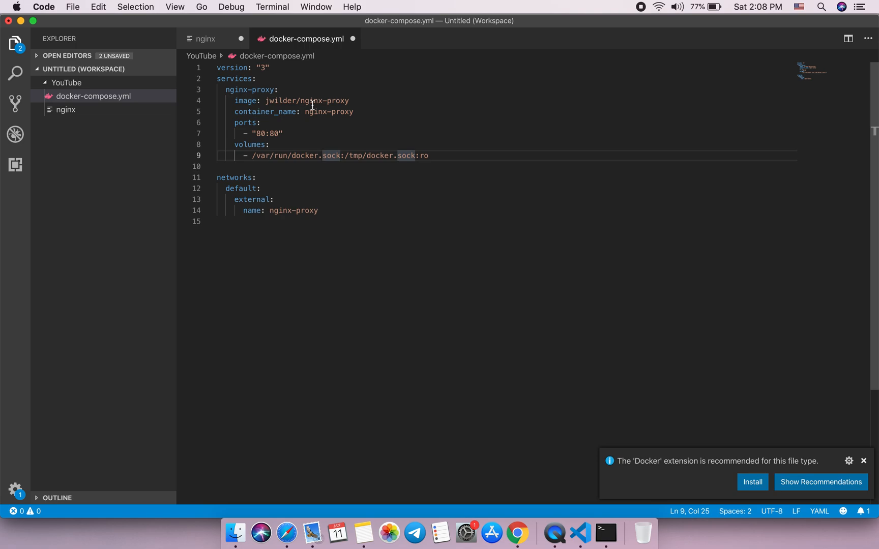
pyautogui.moveTo(605, 532)
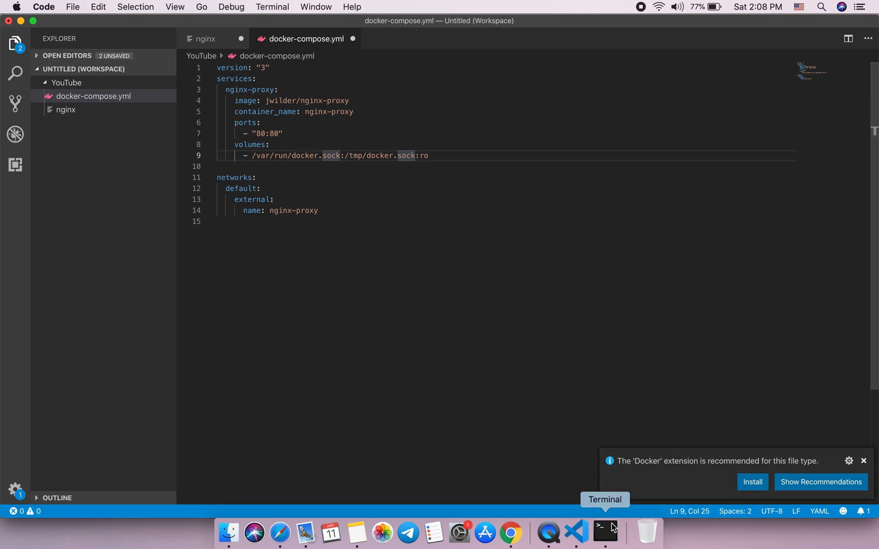
# Step: View the server's docker-compose.yml in vi past the swap warning, then quit with :q
pyautogui.click(606, 531)
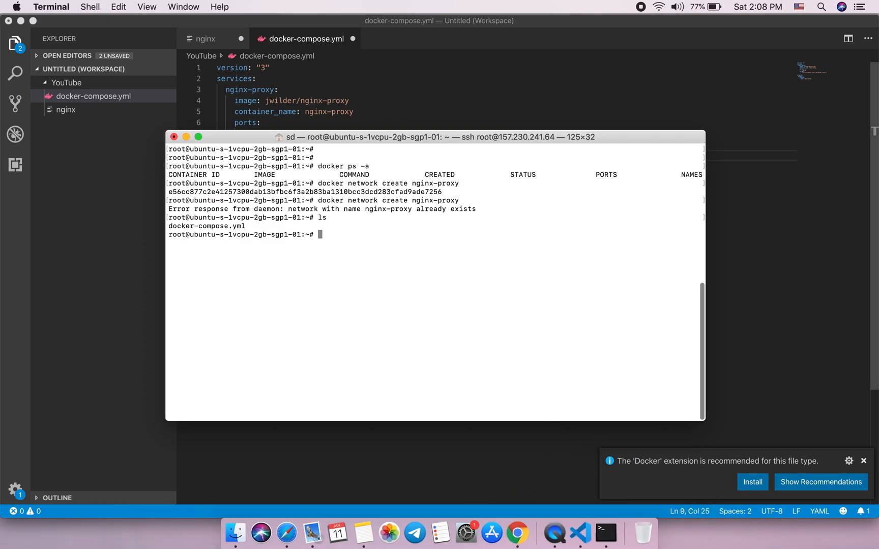
pyautogui.write('vi')
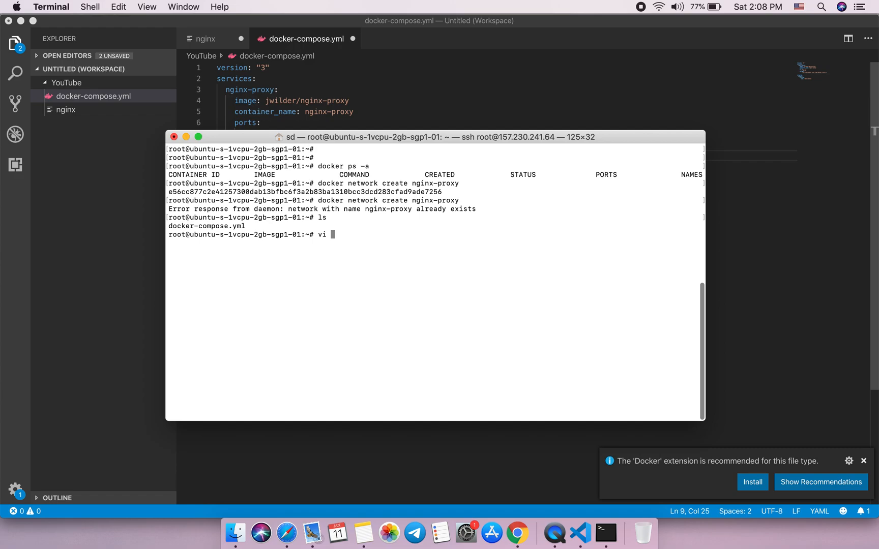
pyautogui.write('d')
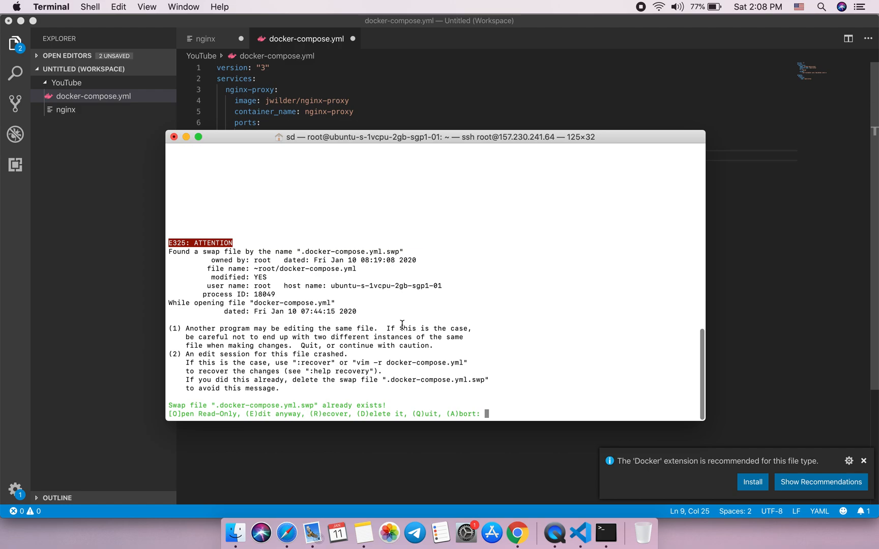
pyautogui.press('e')
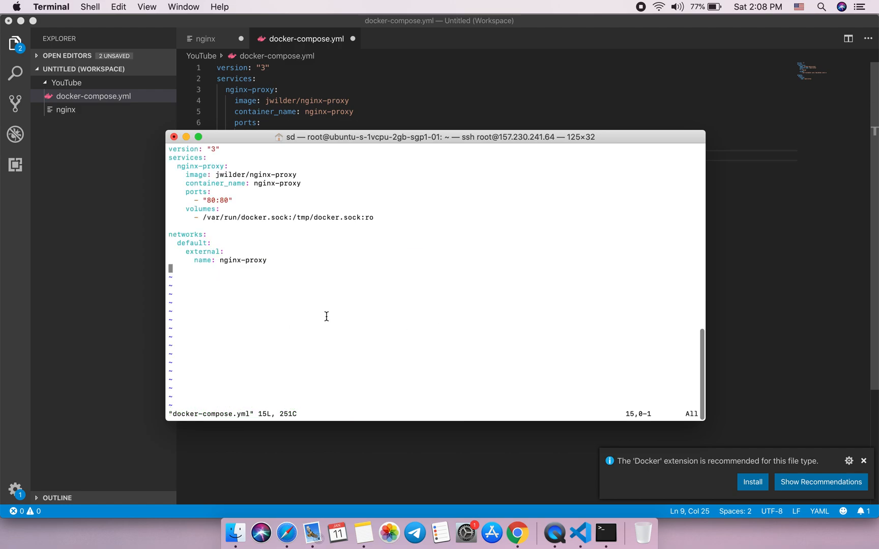
pyautogui.moveTo(308, 140)
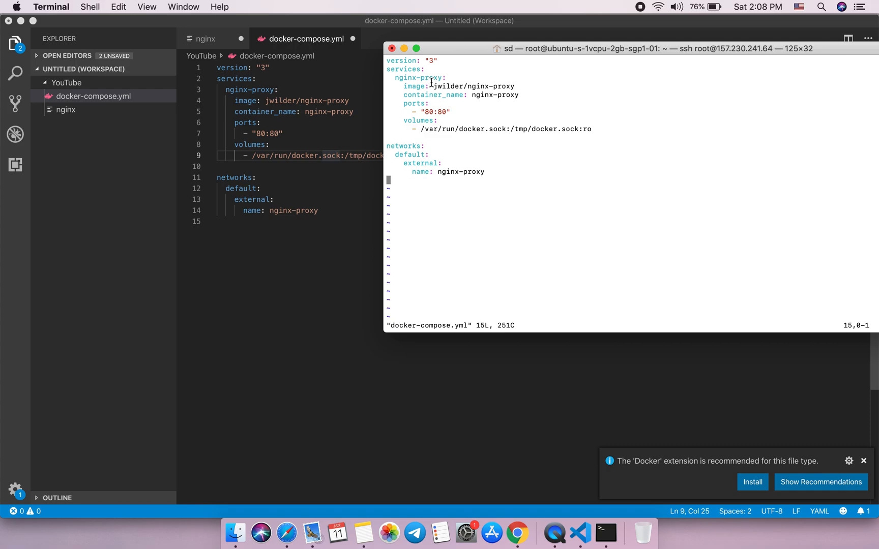
pyautogui.moveTo(468, 90)
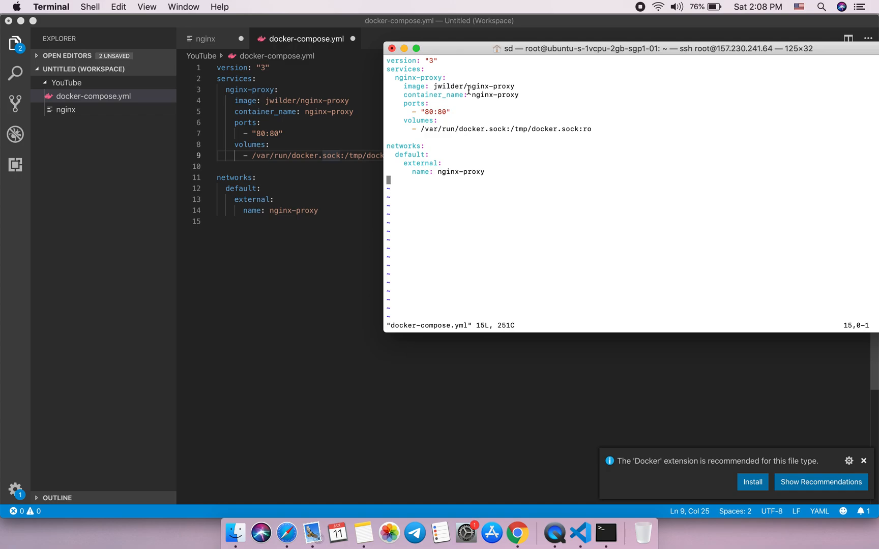
pyautogui.write(':q')
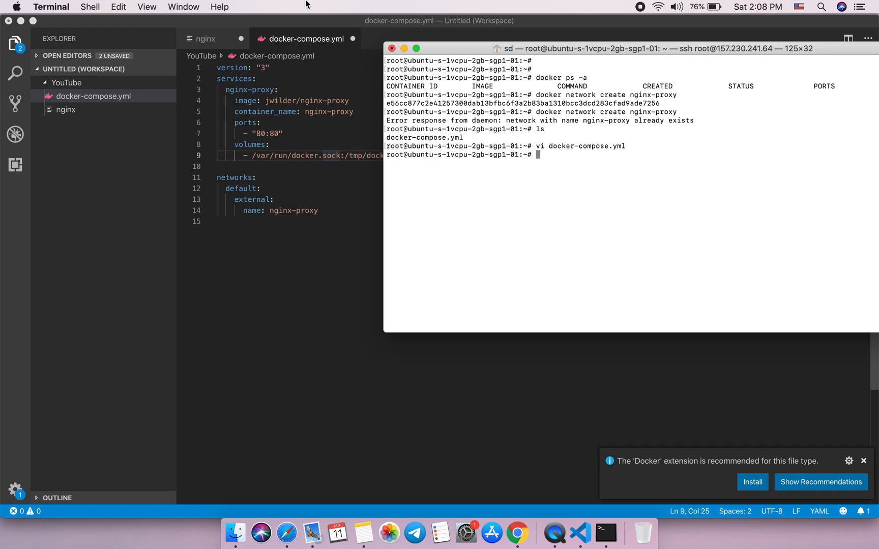
pyautogui.moveTo(364, 134)
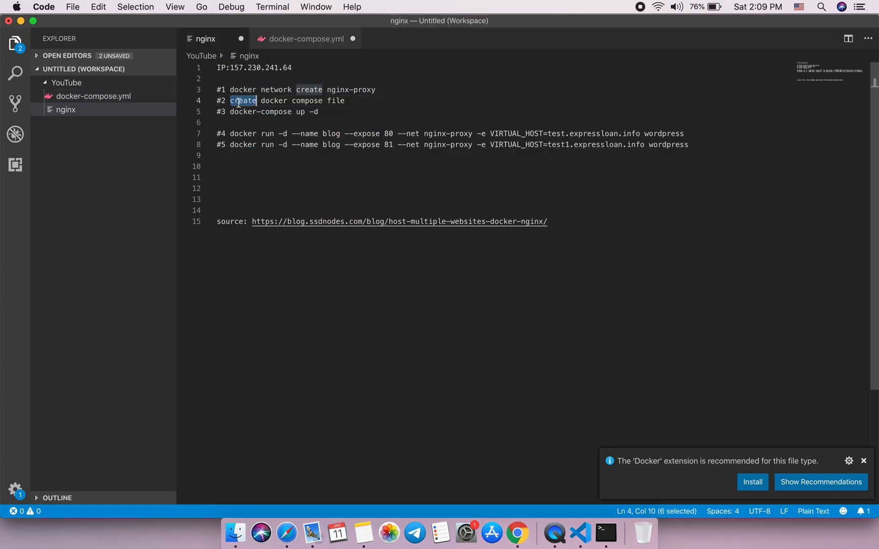
# Step: Run docker-compose up -d and confirm with docker ps -a that nginx-proxy runs on port 80
pyautogui.moveTo(230, 112); pyautogui.dragTo(320, 112)
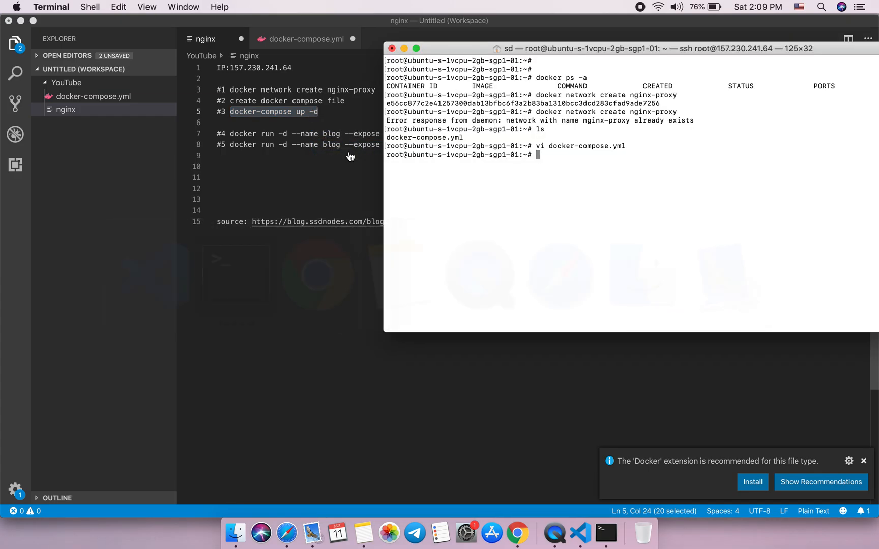
pyautogui.write('docker-compose up -d')
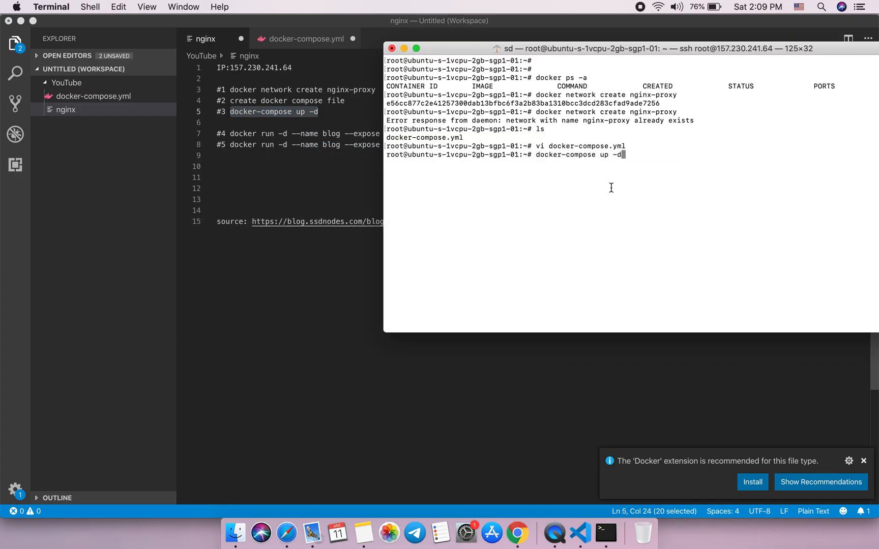
pyautogui.press('enter')
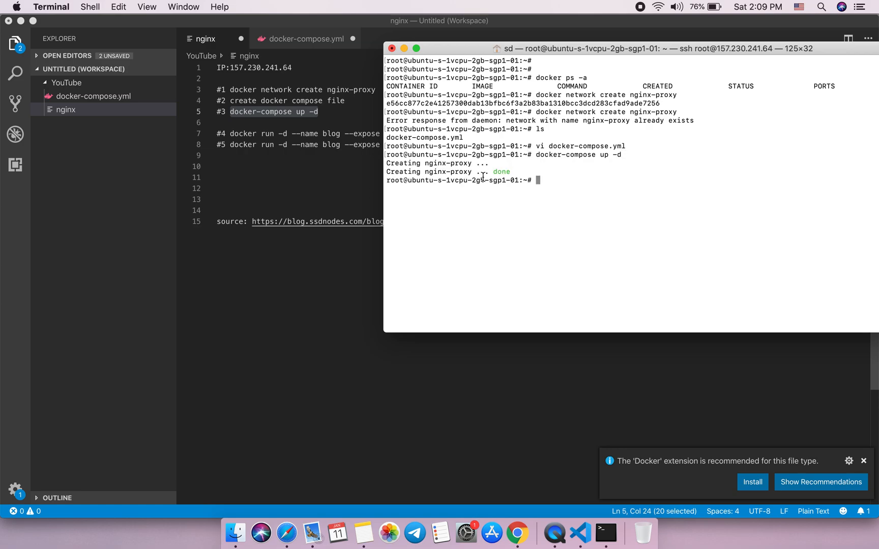
pyautogui.moveTo(586, 207)
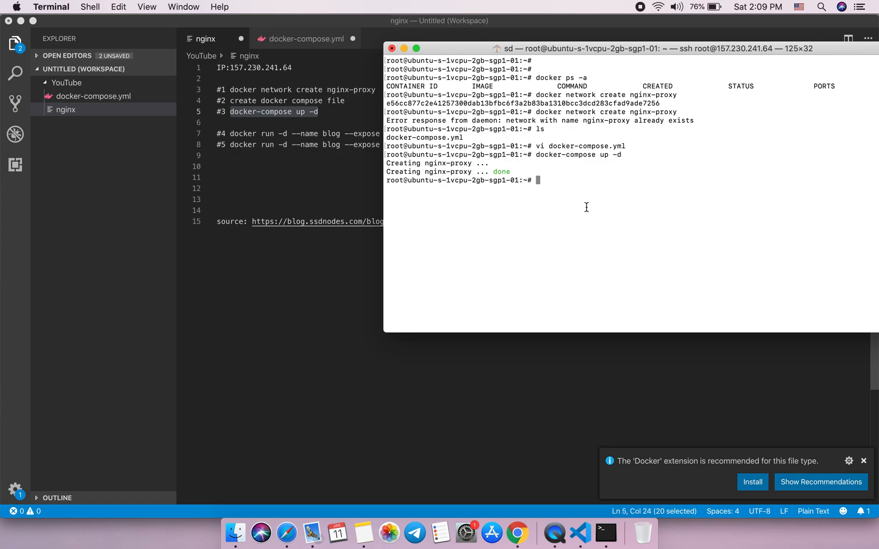
pyautogui.write('docker')
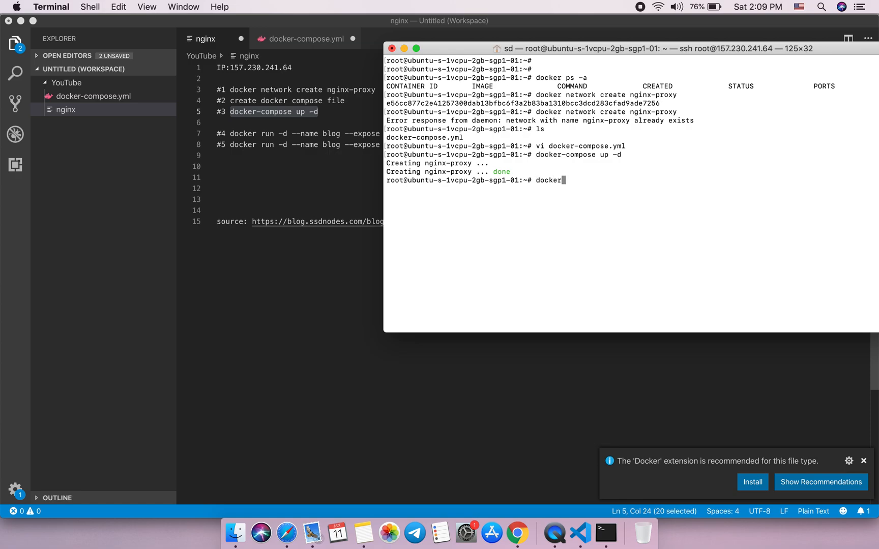
pyautogui.write('ps -a')
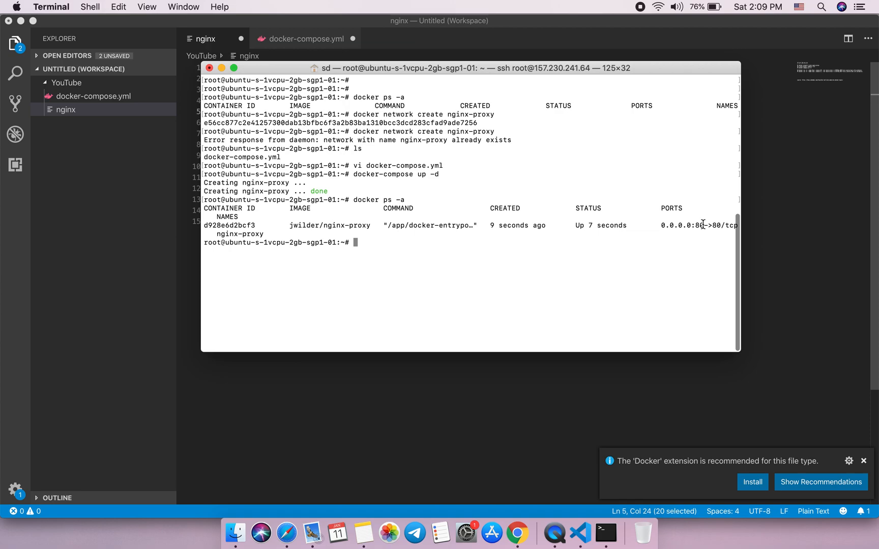
pyautogui.moveTo(513, 235)
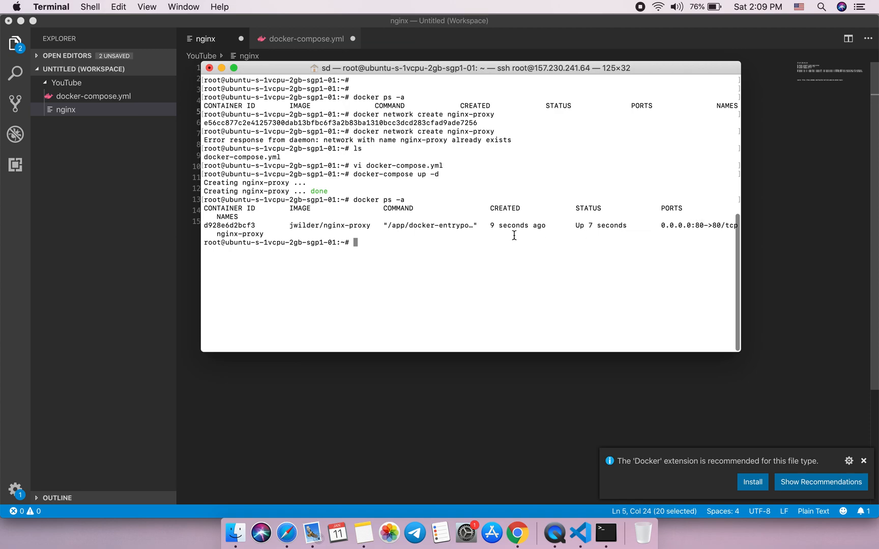
pyautogui.write('curl')
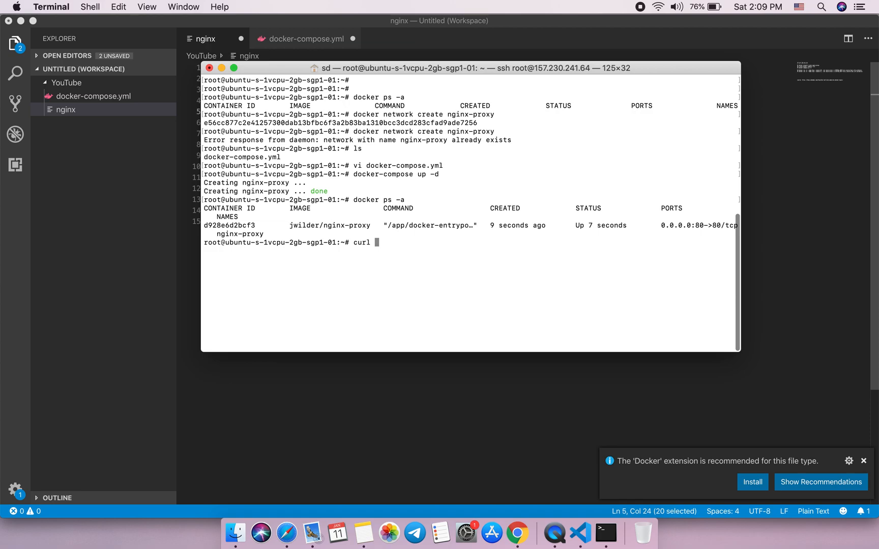
pyautogui.write('http:')
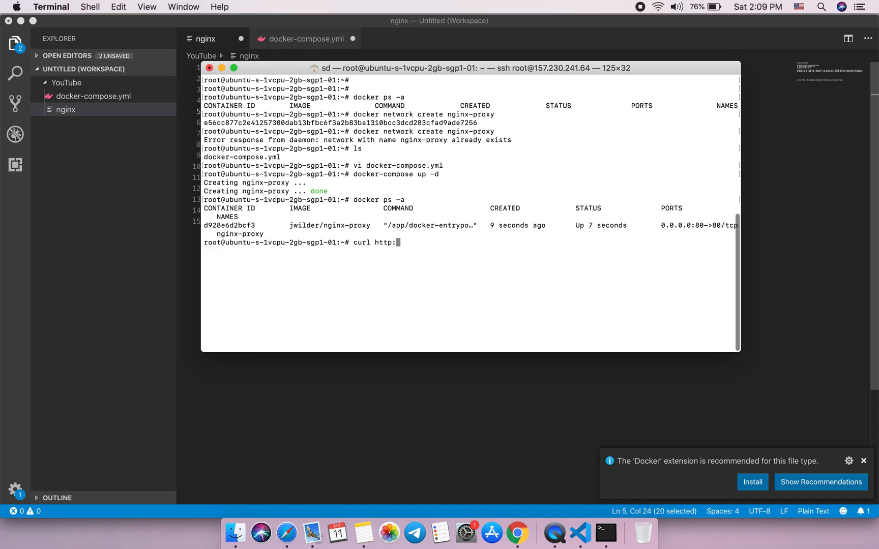
pyautogui.write('/localhost')
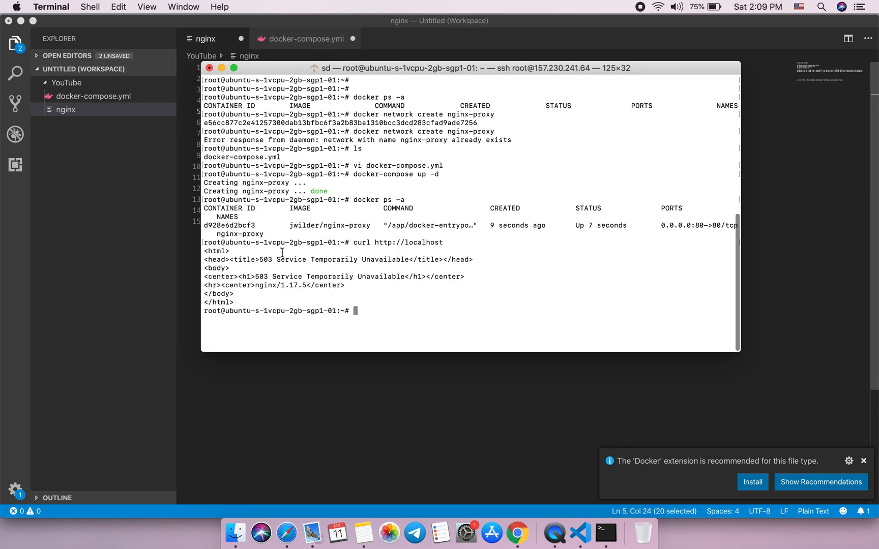
pyautogui.moveTo(519, 201)
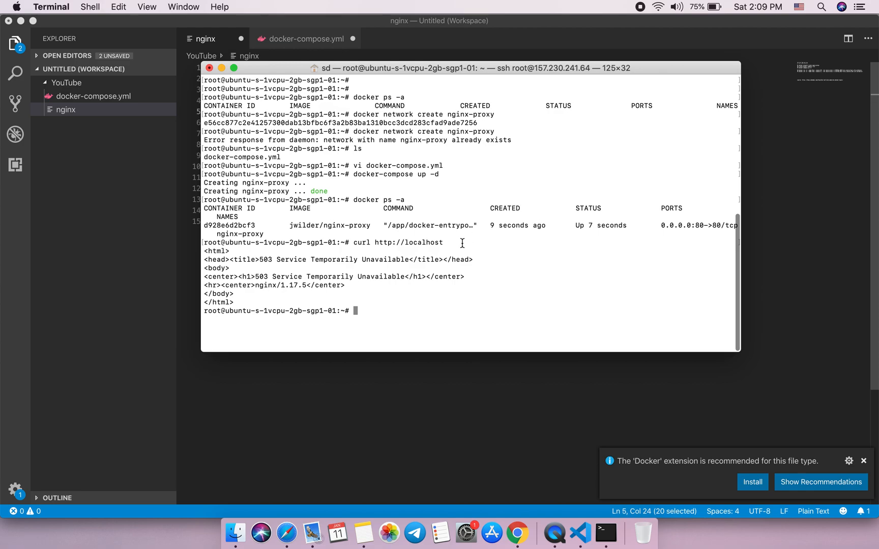
pyautogui.moveTo(408, 360)
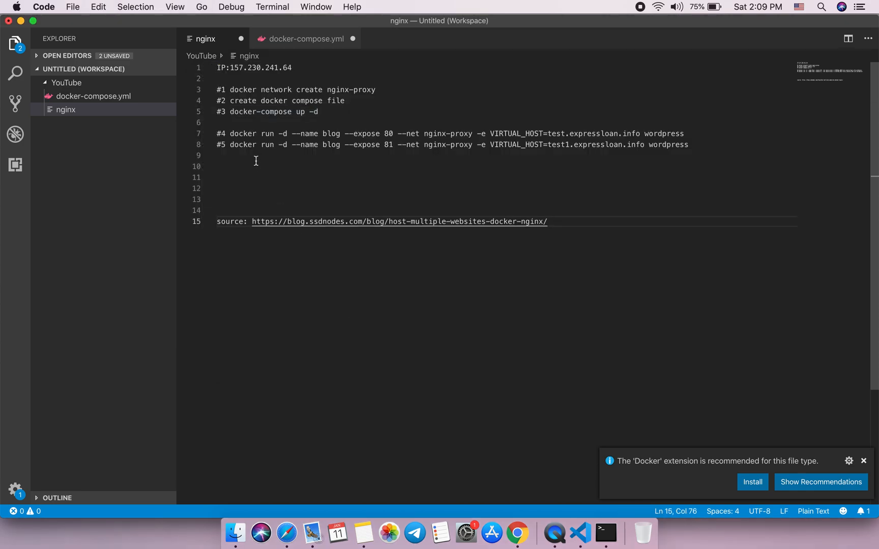
# Step: Paste the docker run command for WordPress container blog with VIRTUAL_HOST=test.expressloan.info into Terminal
pyautogui.doubleClick(242, 133)
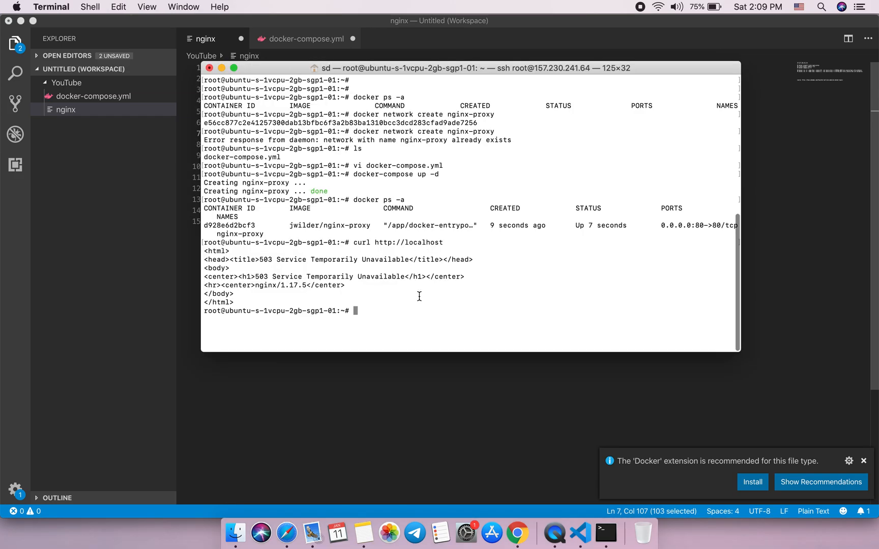
pyautogui.rightClick(415, 311)
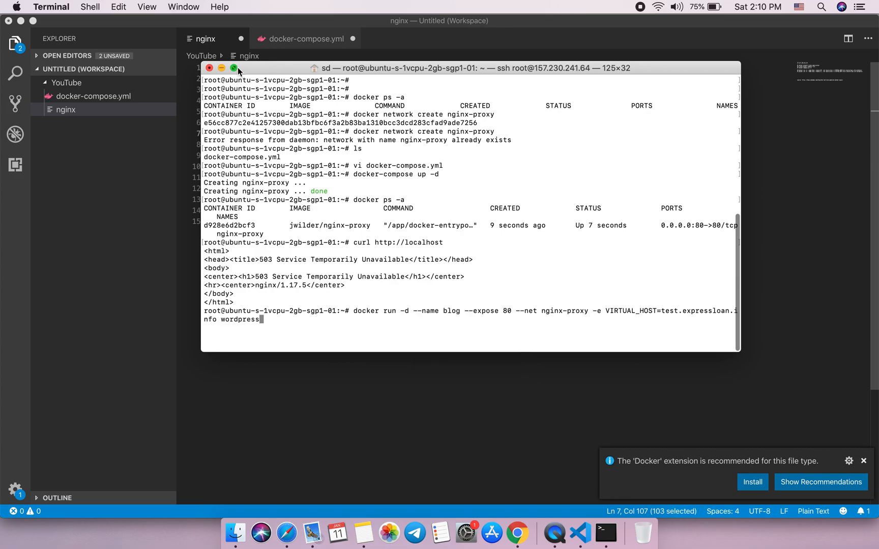
pyautogui.click(233, 68)
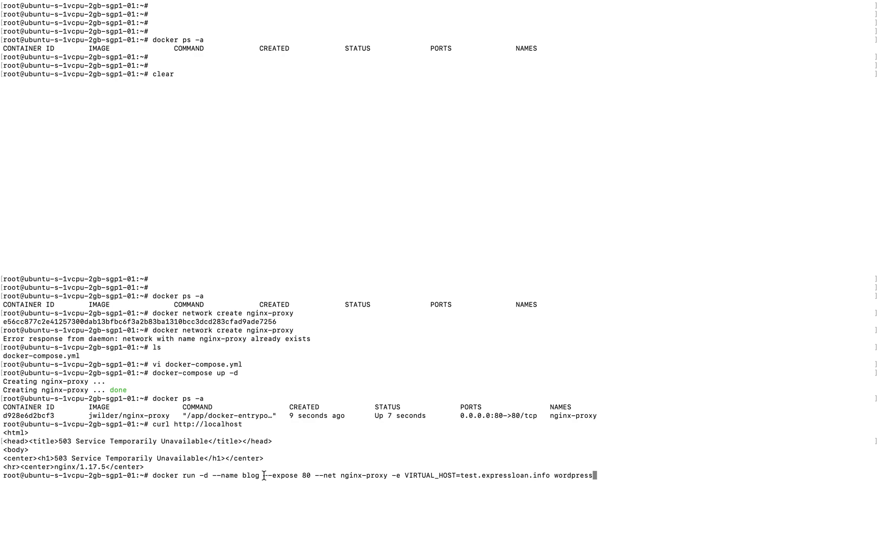
pyautogui.moveTo(307, 477)
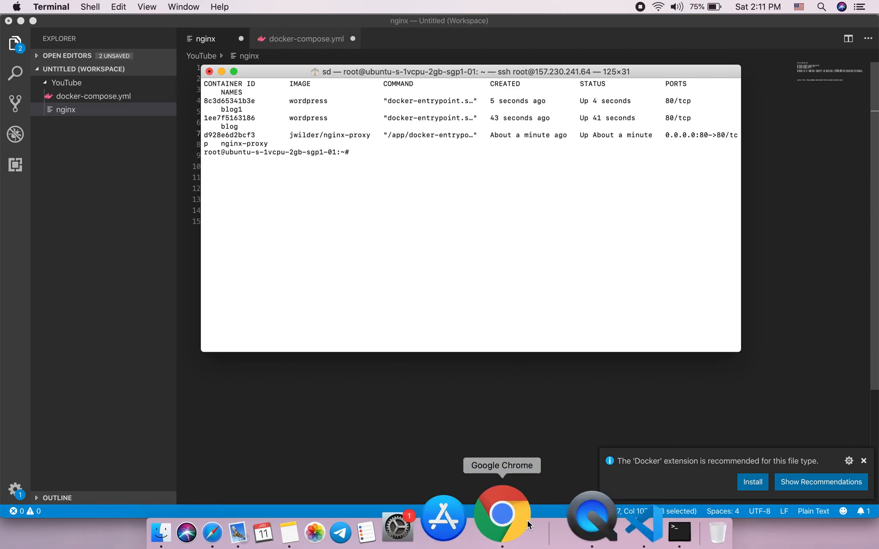
# Step: Show the GoDaddy A records test and test1 pointing to 157.230.241.64
pyautogui.click(501, 511)
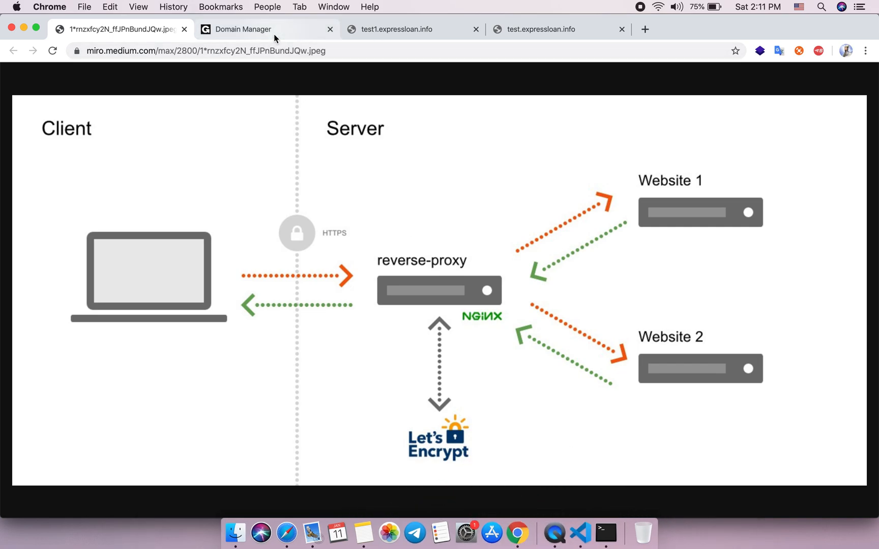
pyautogui.click(243, 30)
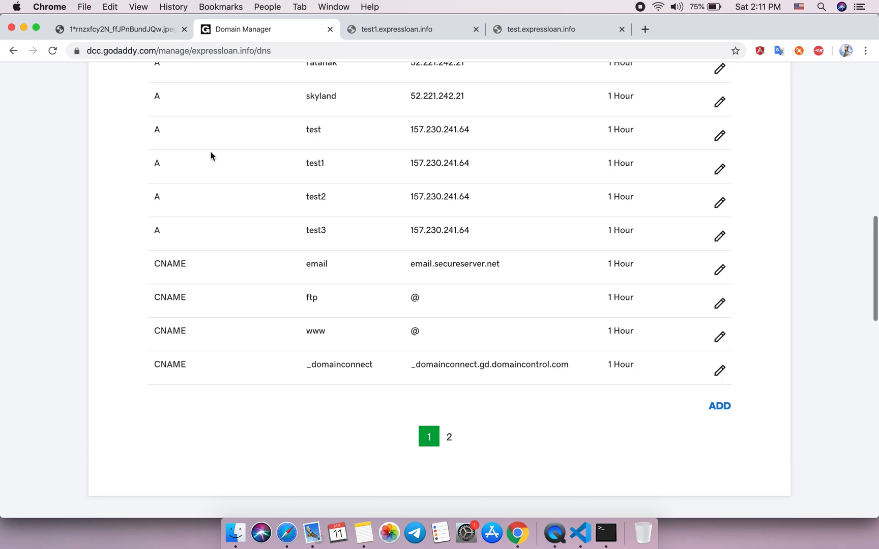
pyautogui.scroll(-3)
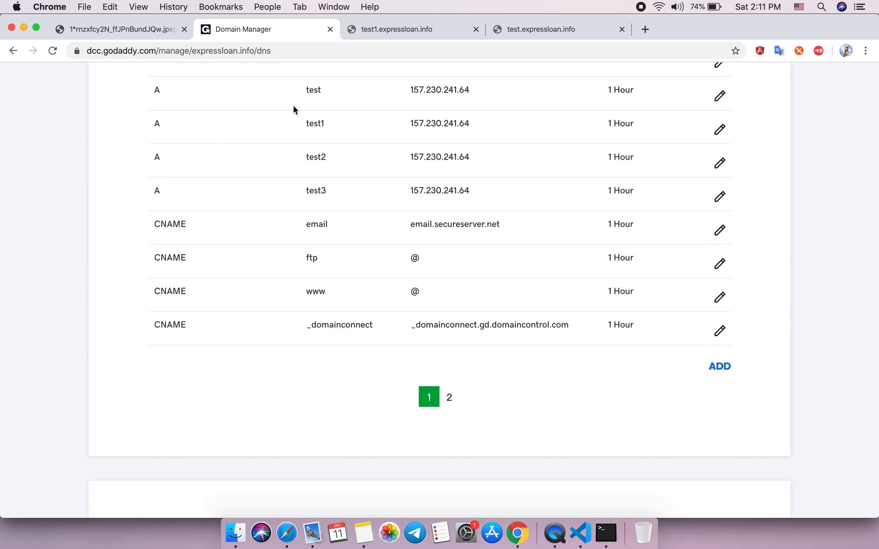
pyautogui.moveTo(298, 89); pyautogui.dragTo(477, 124)
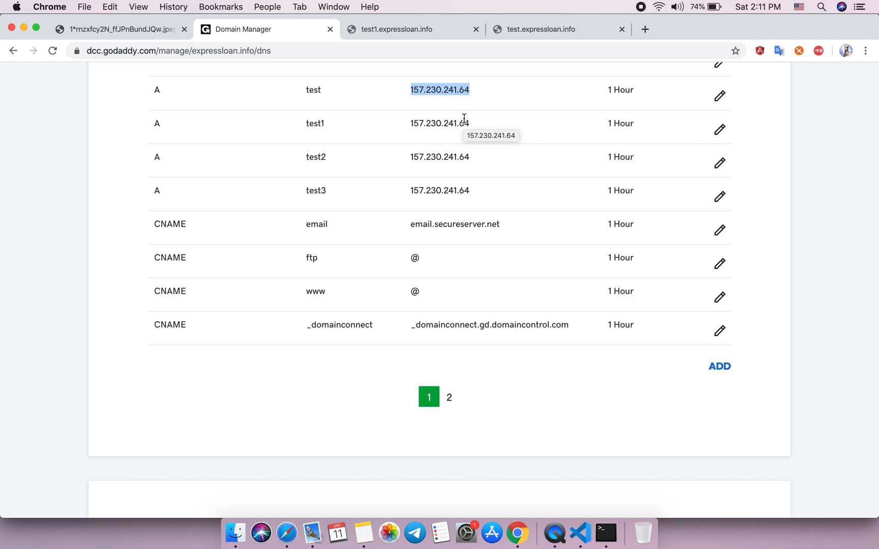
pyautogui.moveTo(441, 89)
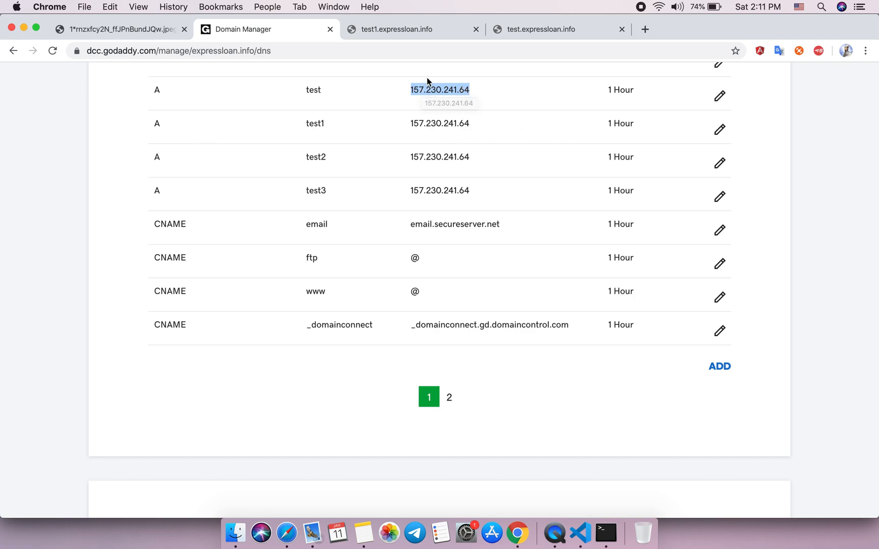
pyautogui.moveTo(440, 89); pyautogui.dragTo(460, 139)
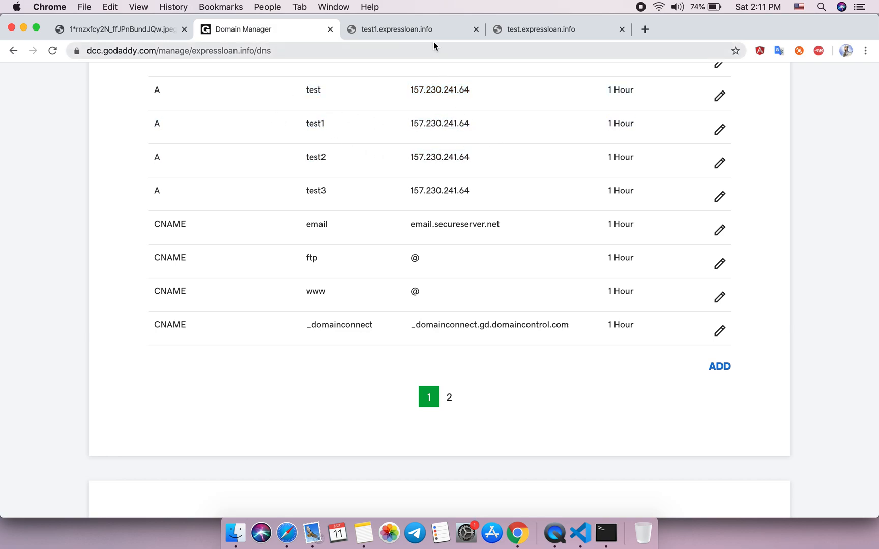
# Step: Reload test1.expressloan.info and test.expressloan.info until both show the WordPress setup language page
pyautogui.click(397, 30)
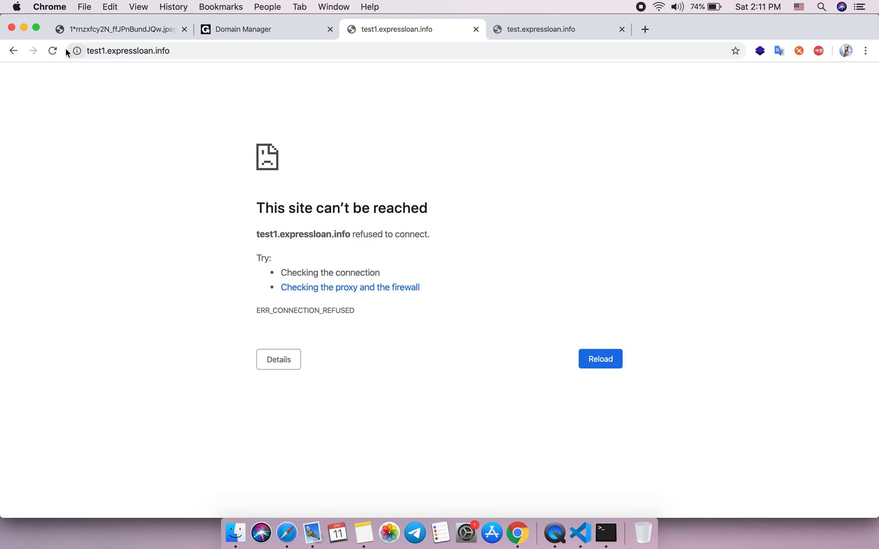
pyautogui.click(53, 51)
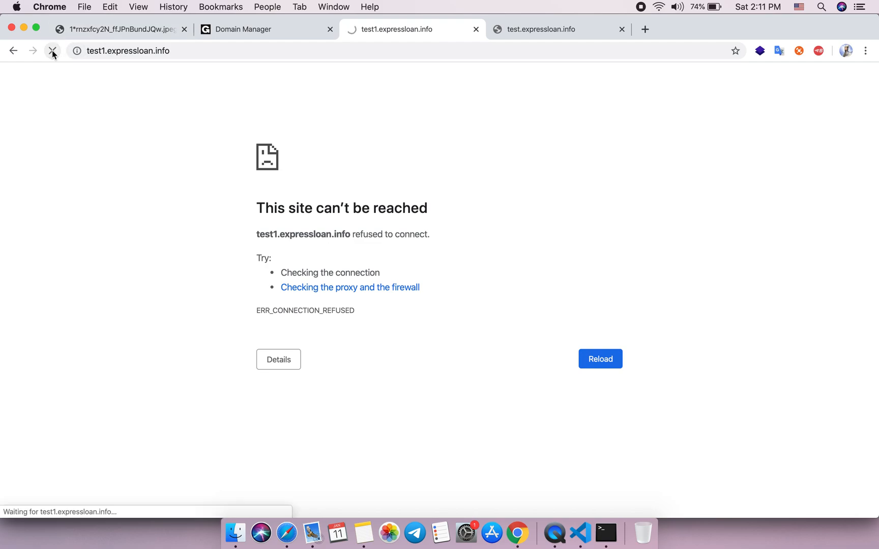
pyautogui.click(600, 360)
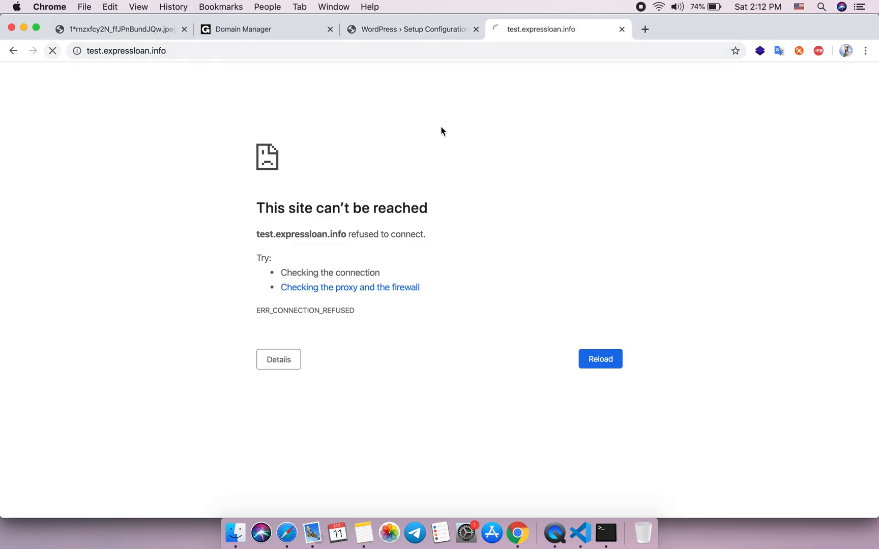
pyautogui.click(599, 360)
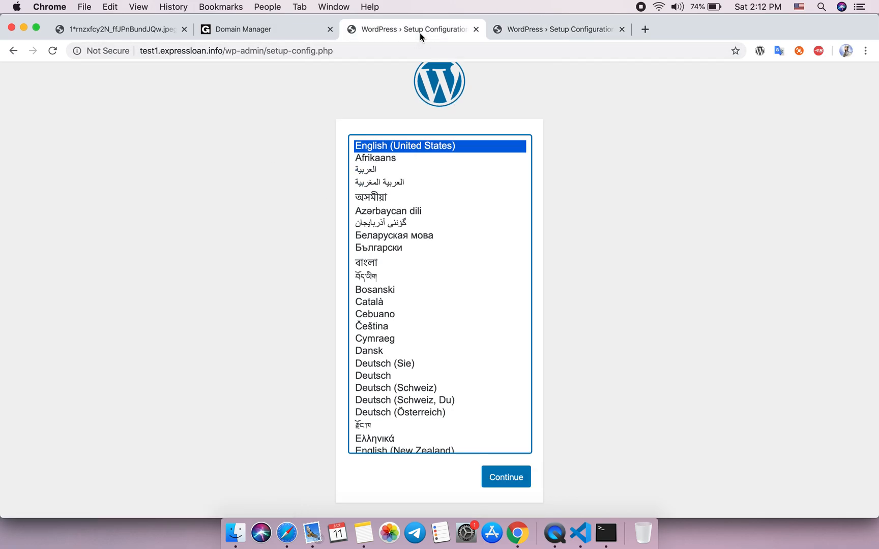
pyautogui.click(557, 30)
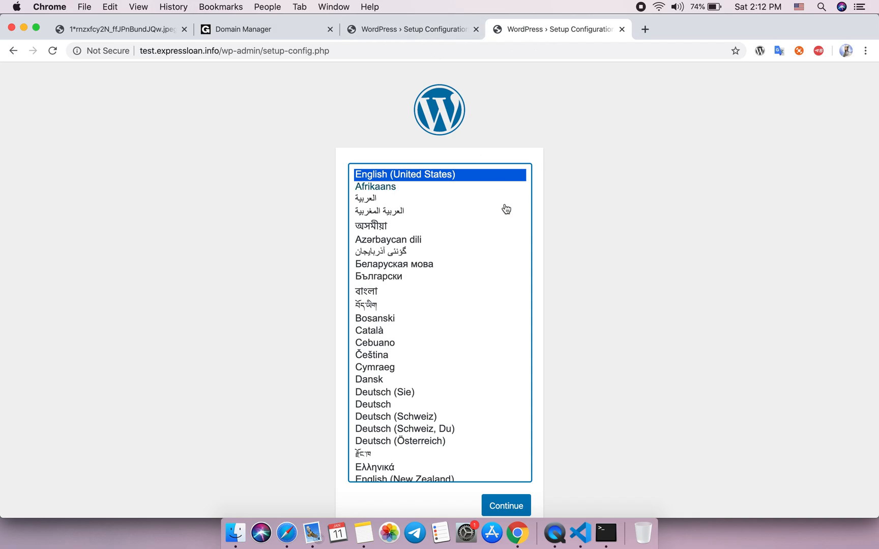
pyautogui.click(606, 532)
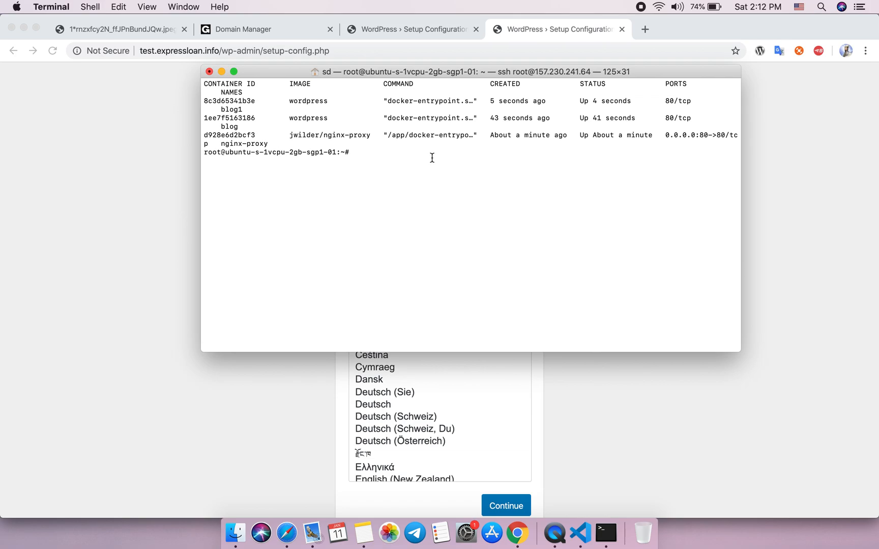
pyautogui.moveTo(446, 153)
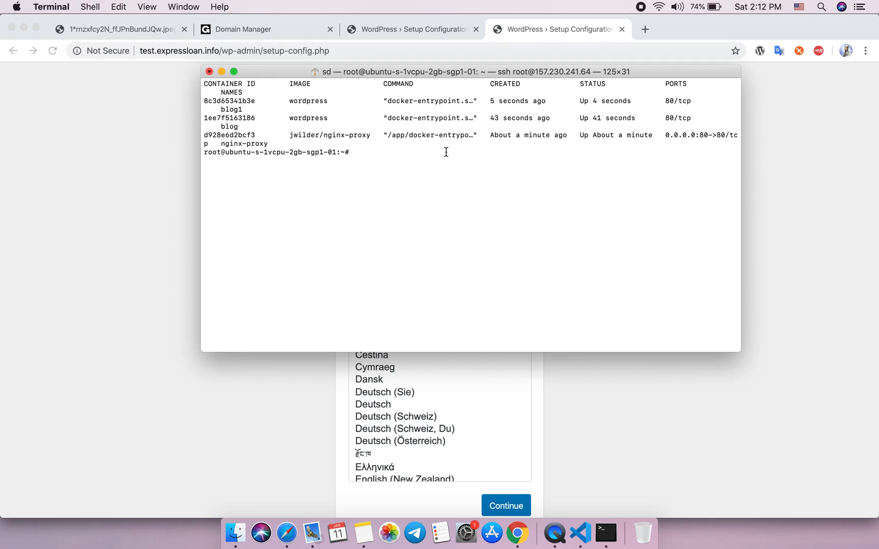
pyautogui.moveTo(514, 122)
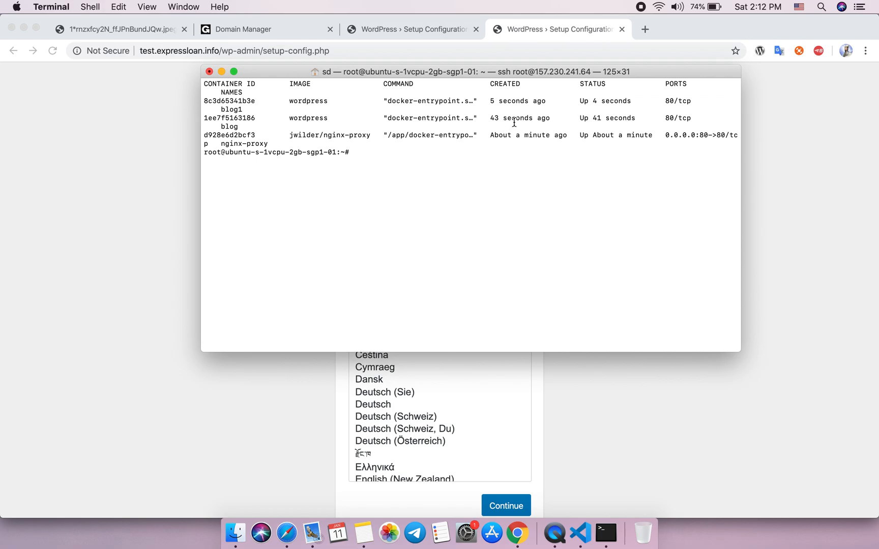